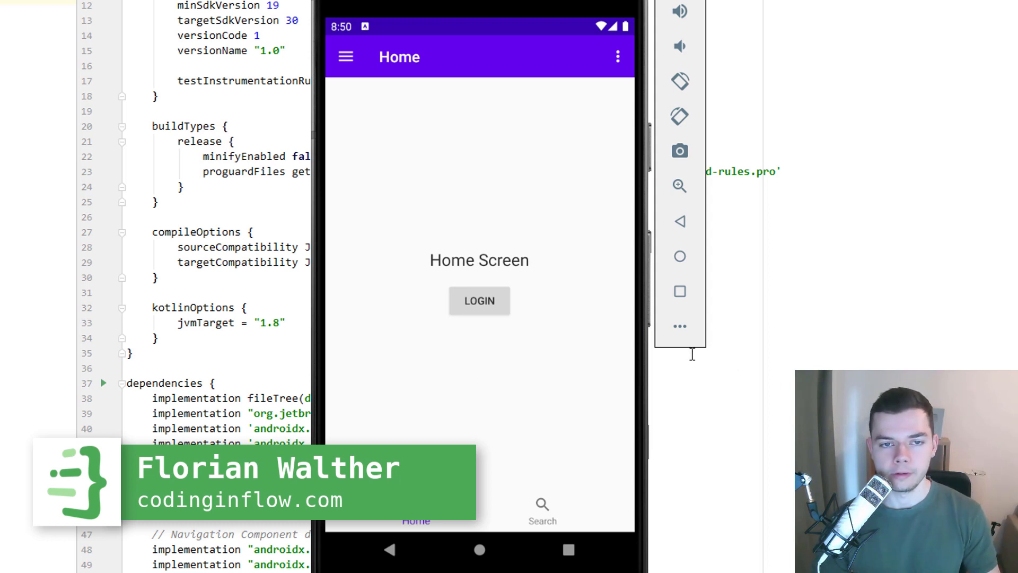
mouse_move(532, 338)
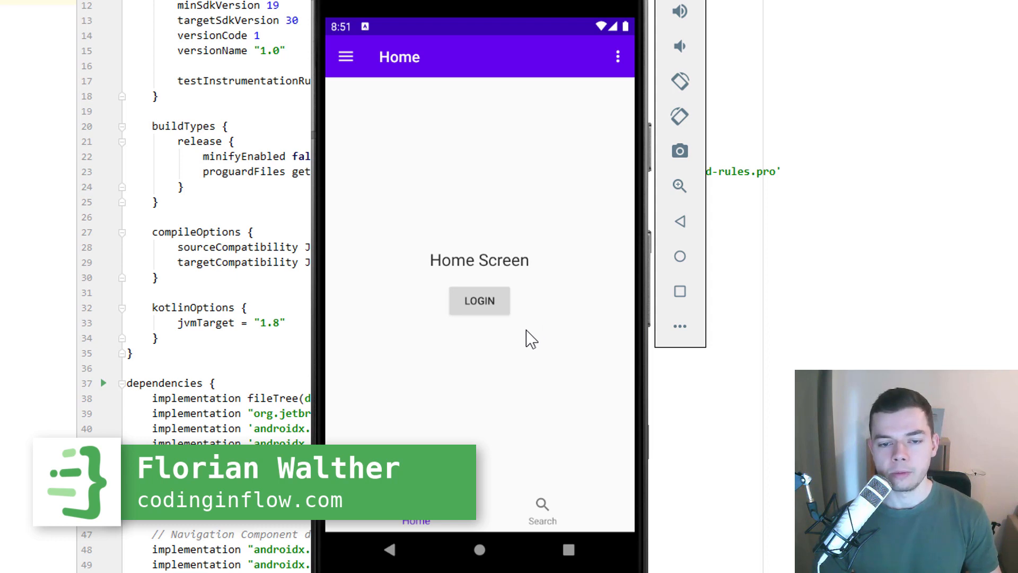
Move back and forth between the Home and Login screens in the emulator app.
left_click(479, 300)
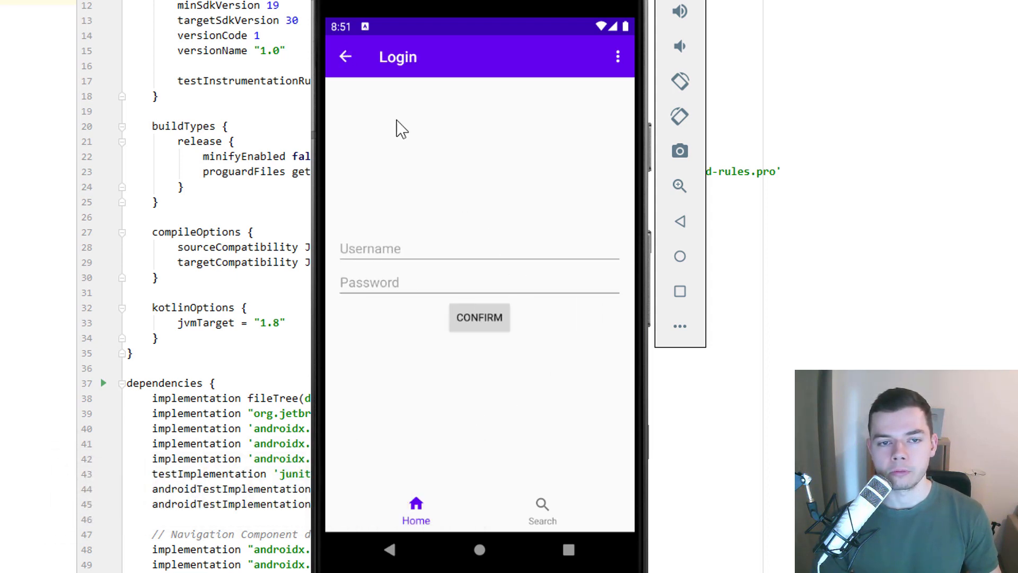
left_click(345, 57)
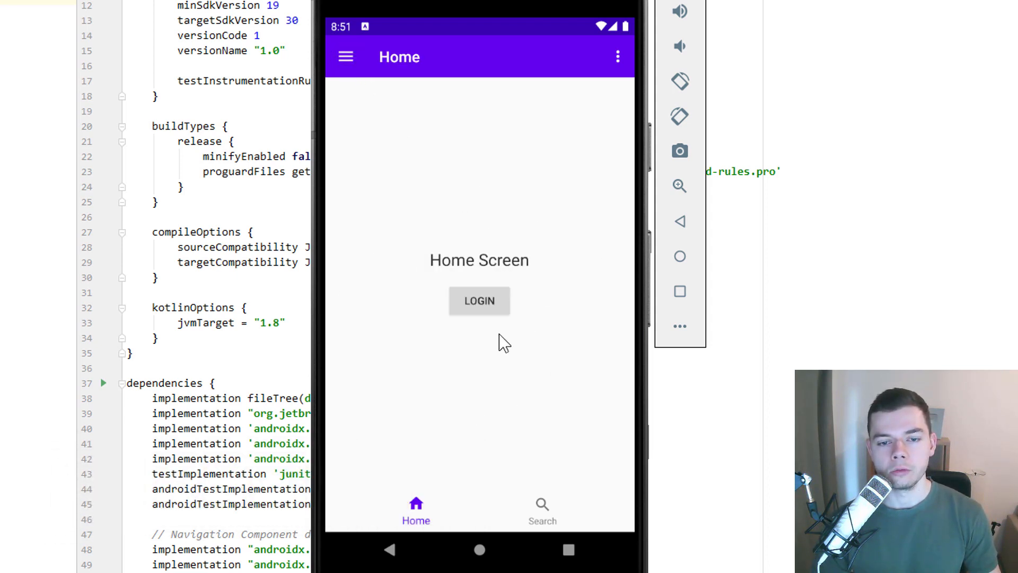
mouse_move(504, 319)
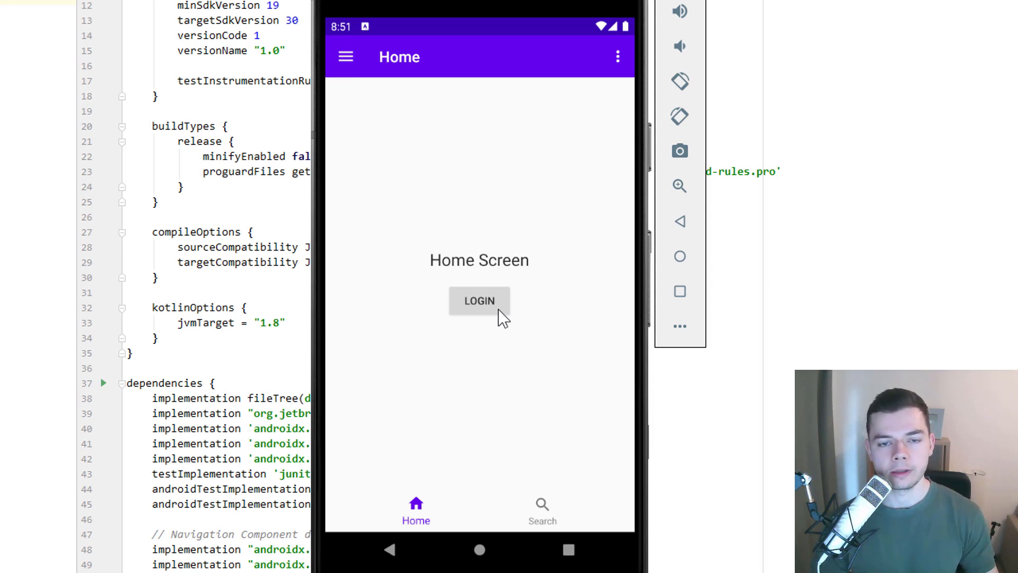
left_click(479, 300)
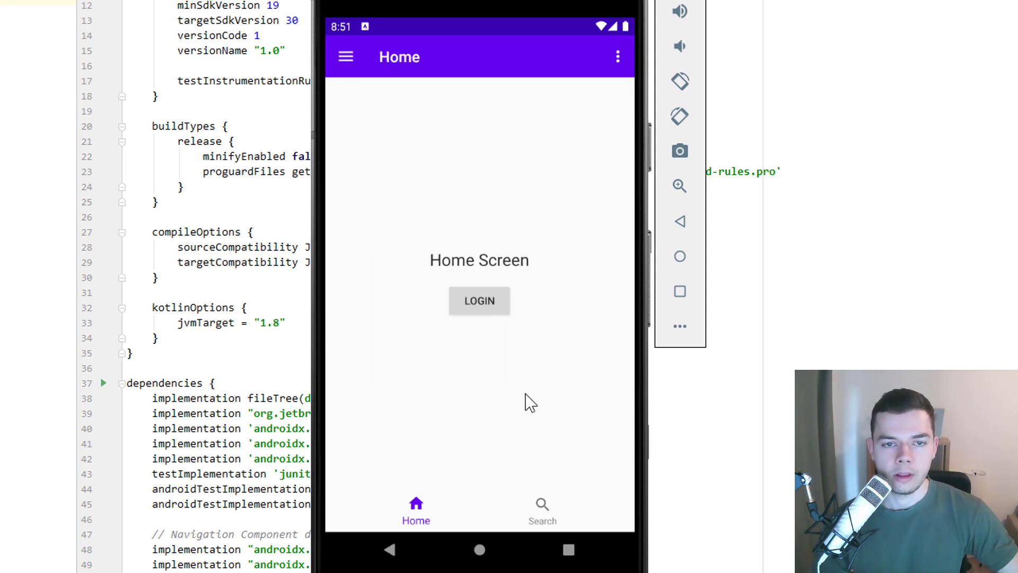
left_click(479, 301)
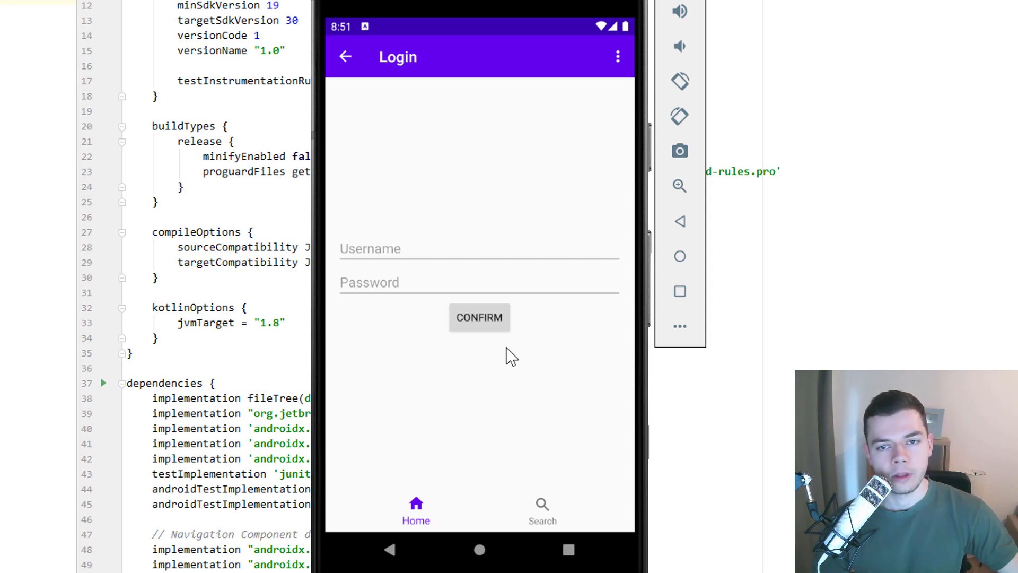
mouse_move(386, 125)
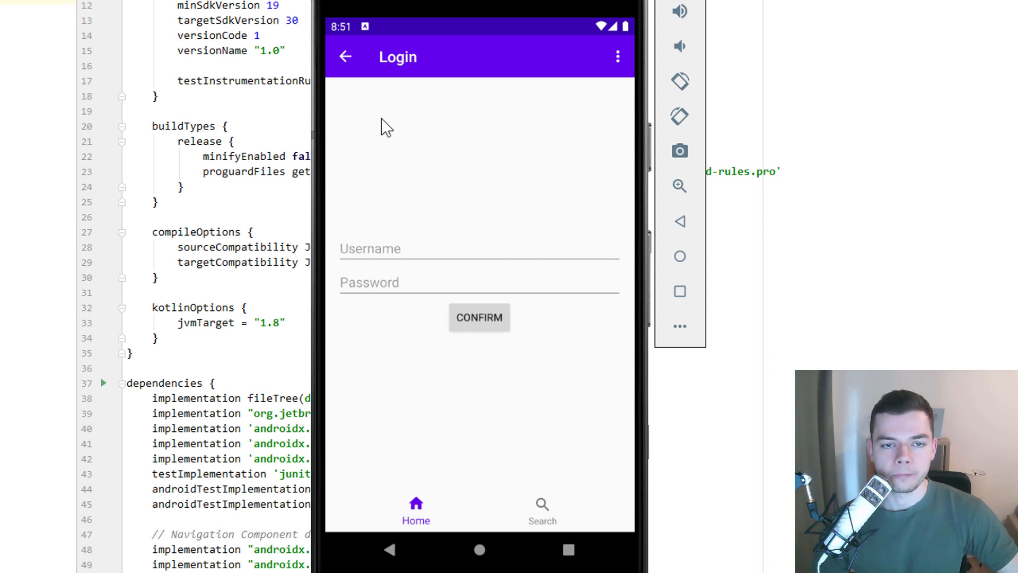
mouse_move(369, 83)
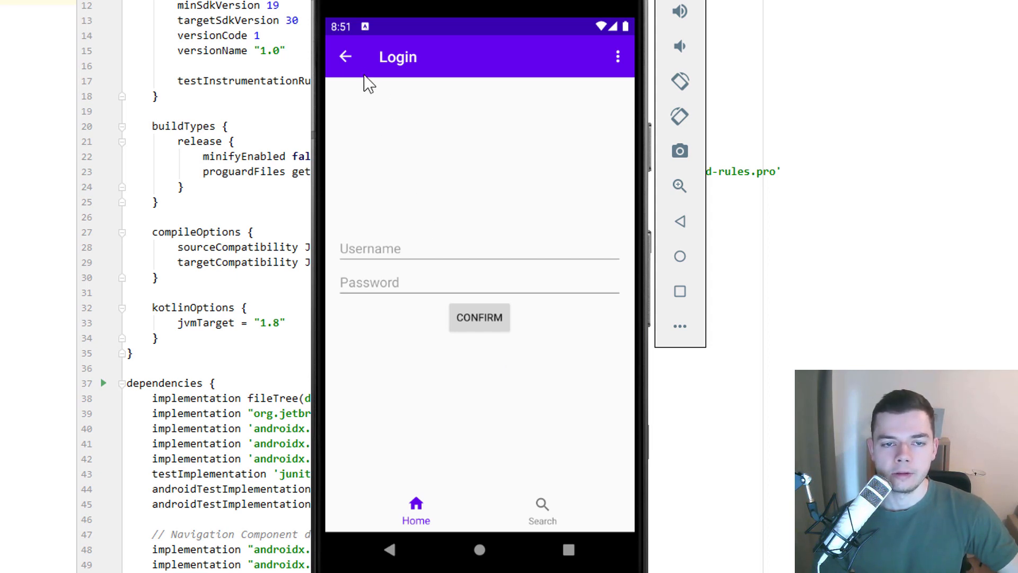
mouse_move(354, 67)
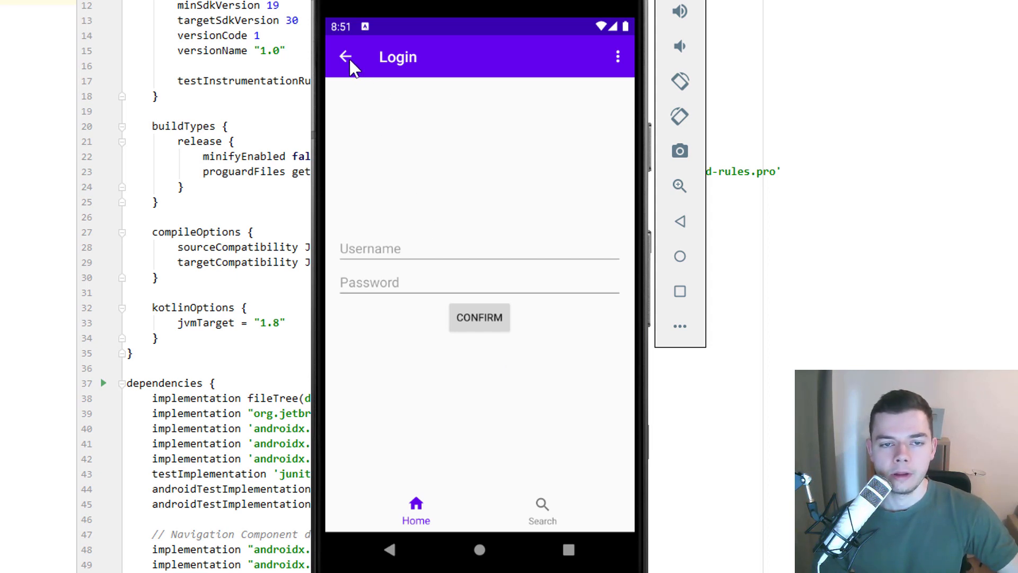
left_click(345, 57)
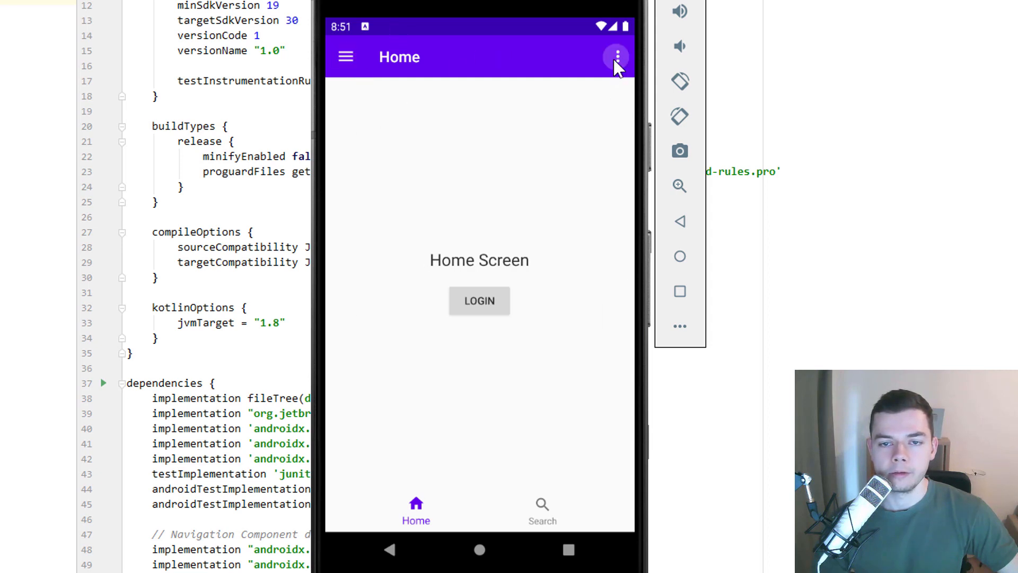
mouse_move(542, 510)
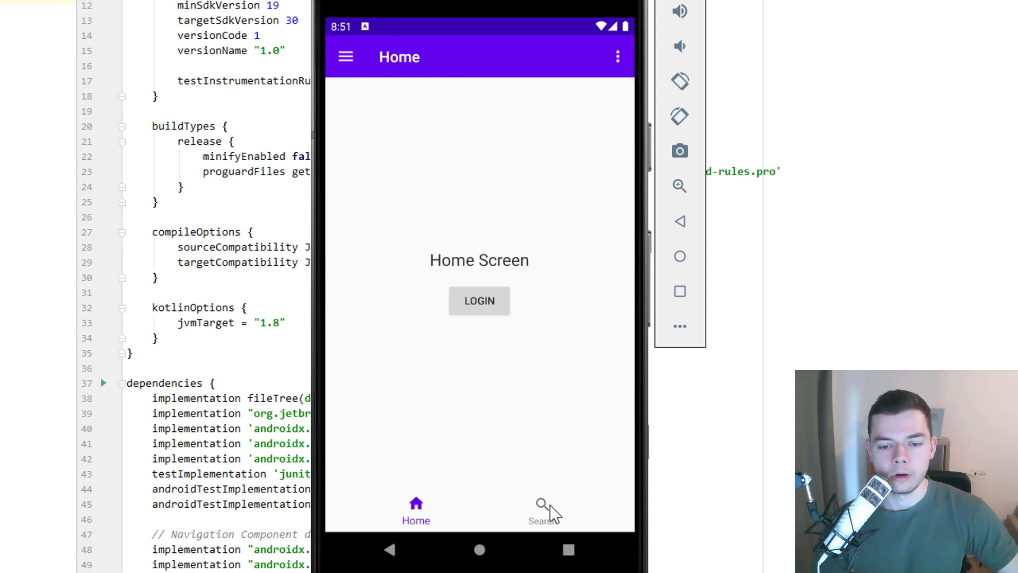
Open Login once more, go back up, and choose Home from the side navigation drawer.
left_click(345, 57)
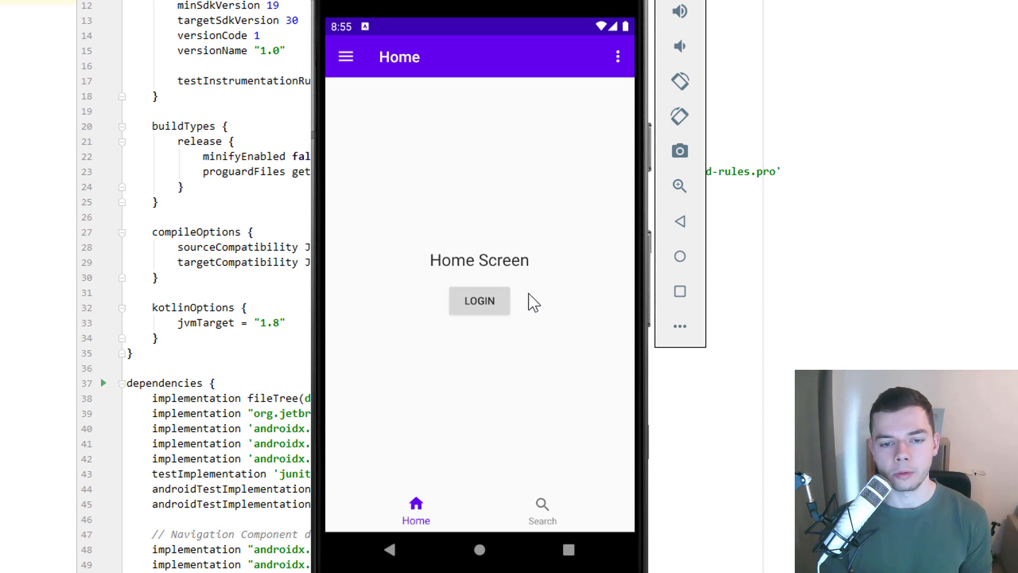
left_click(478, 300)
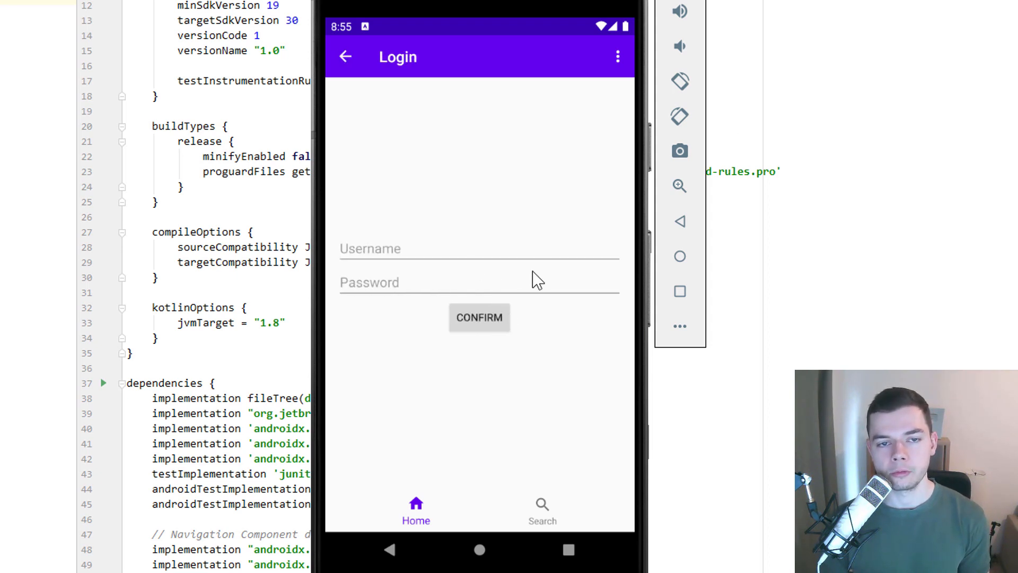
mouse_move(519, 231)
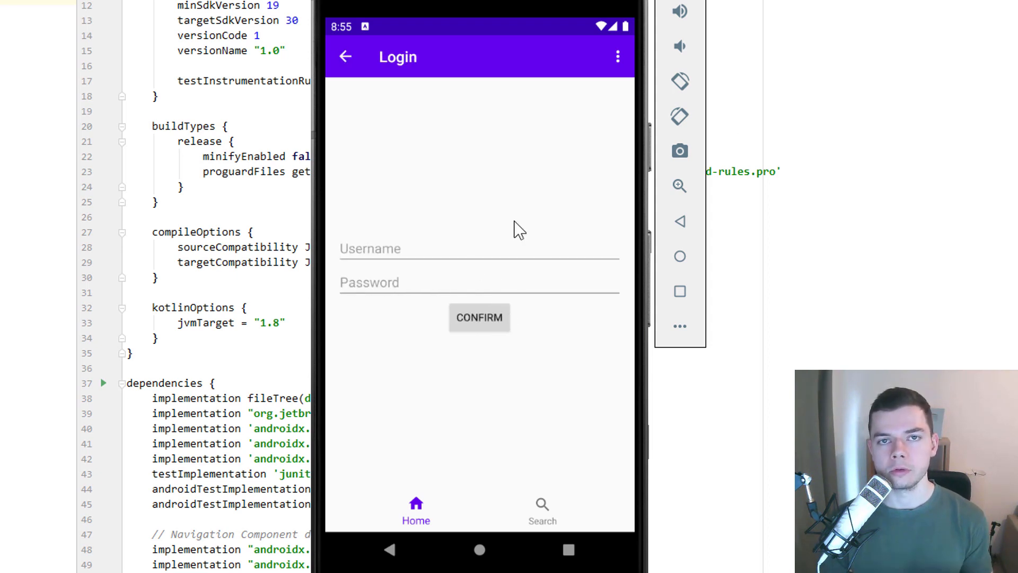
mouse_move(379, 95)
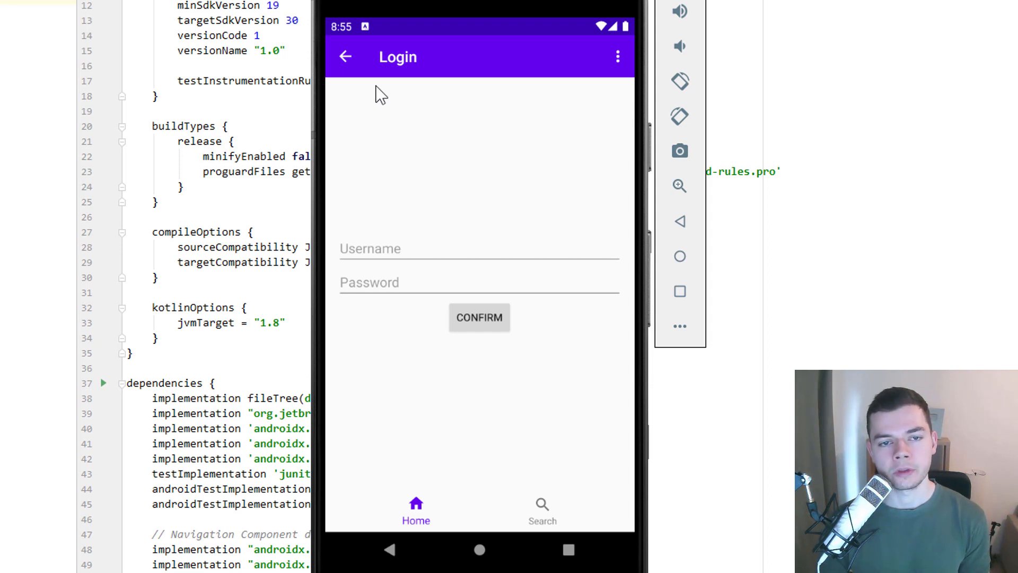
left_click(345, 56)
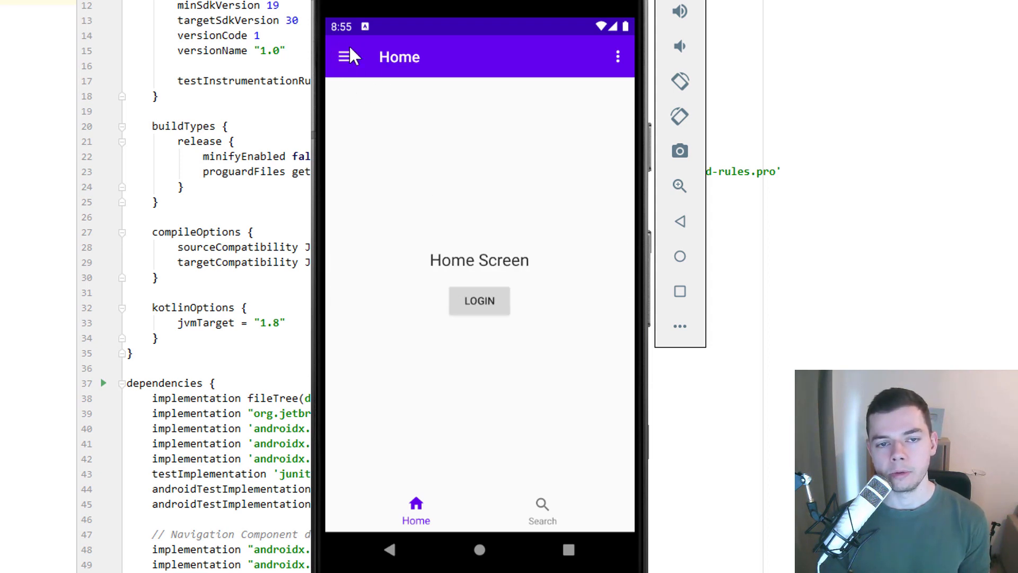
left_click(344, 57)
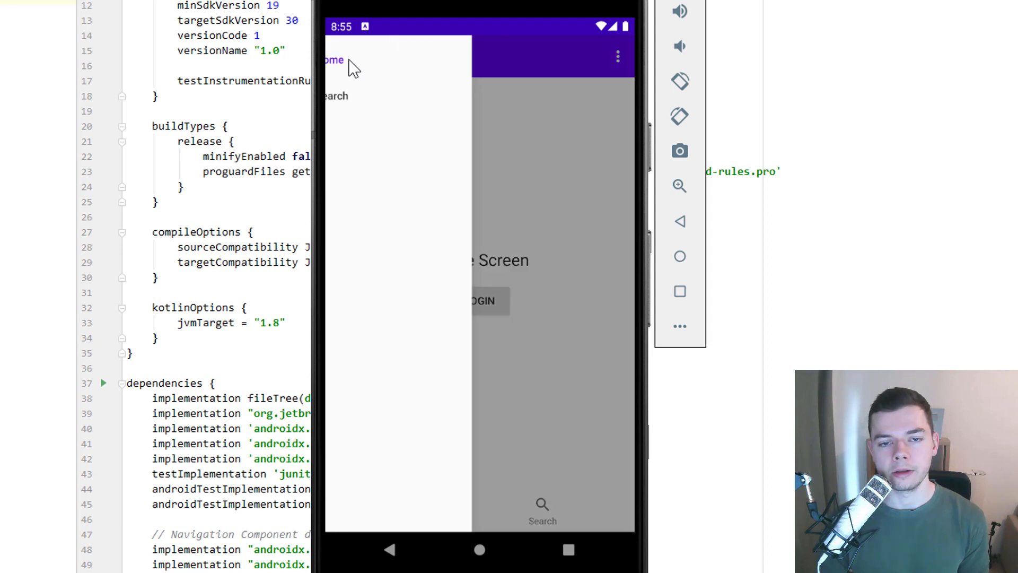
left_click(588, 168)
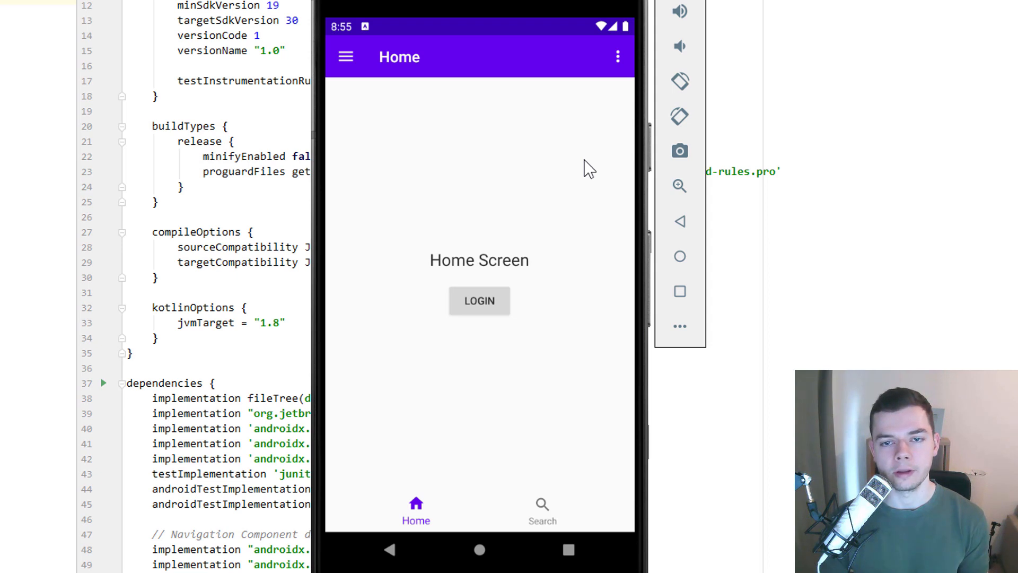
mouse_move(373, 53)
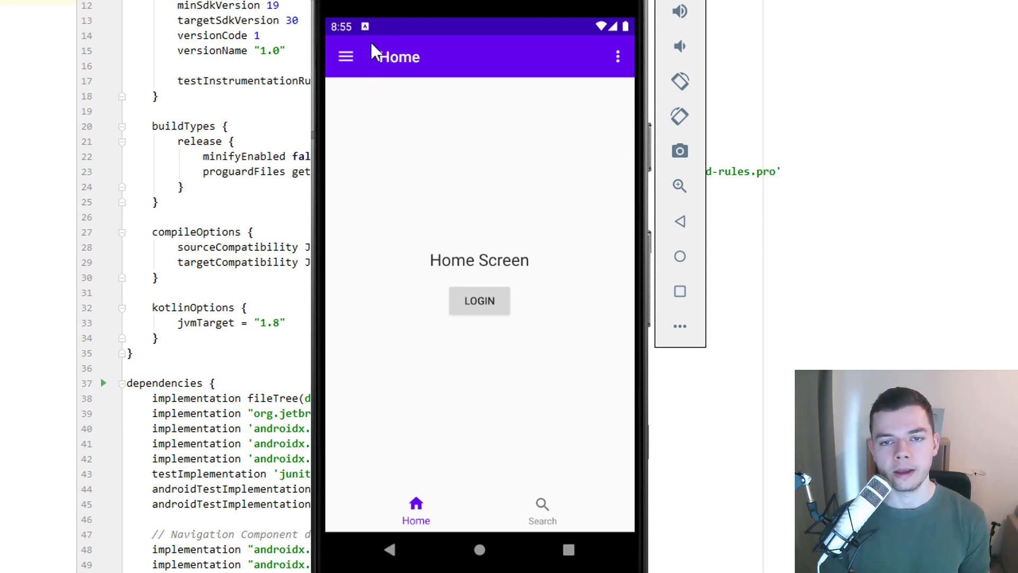
mouse_move(475, 250)
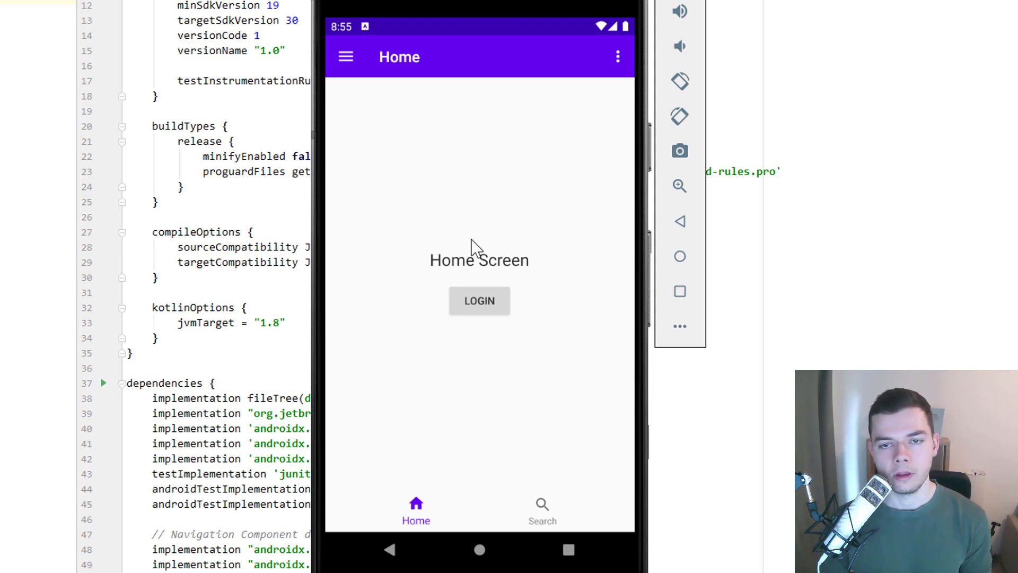
mouse_move(475, 252)
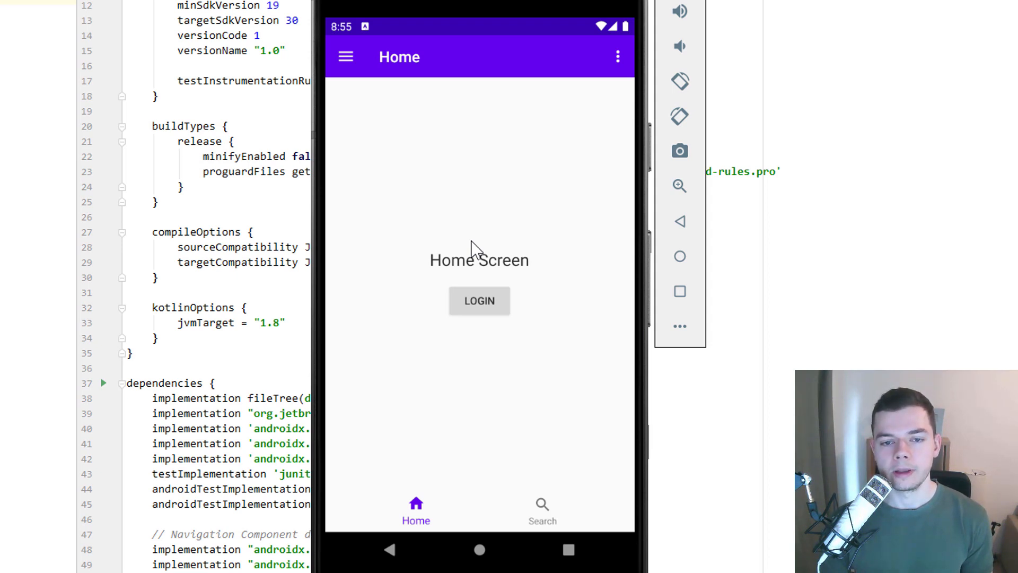
mouse_move(578, 170)
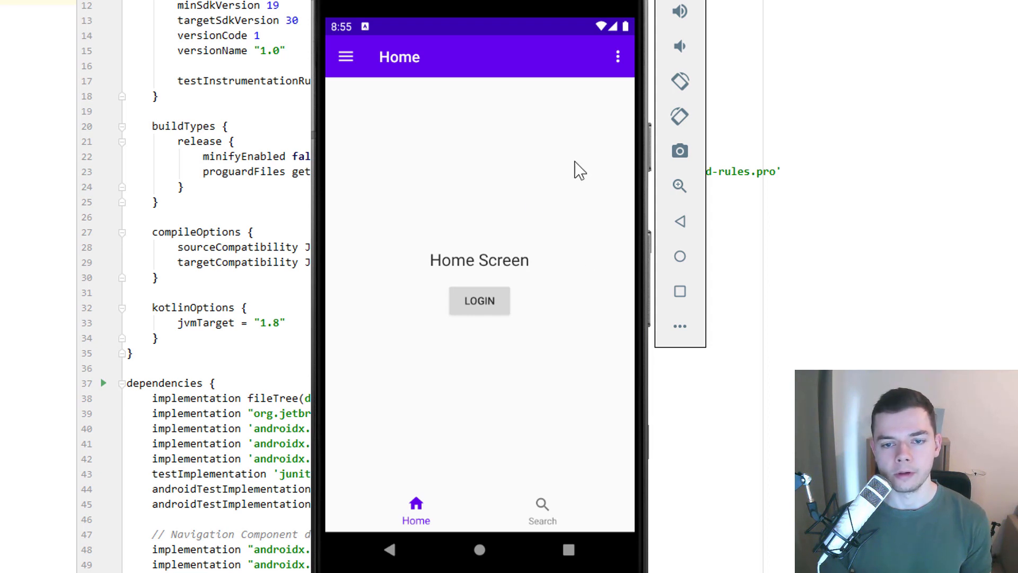
mouse_move(549, 524)
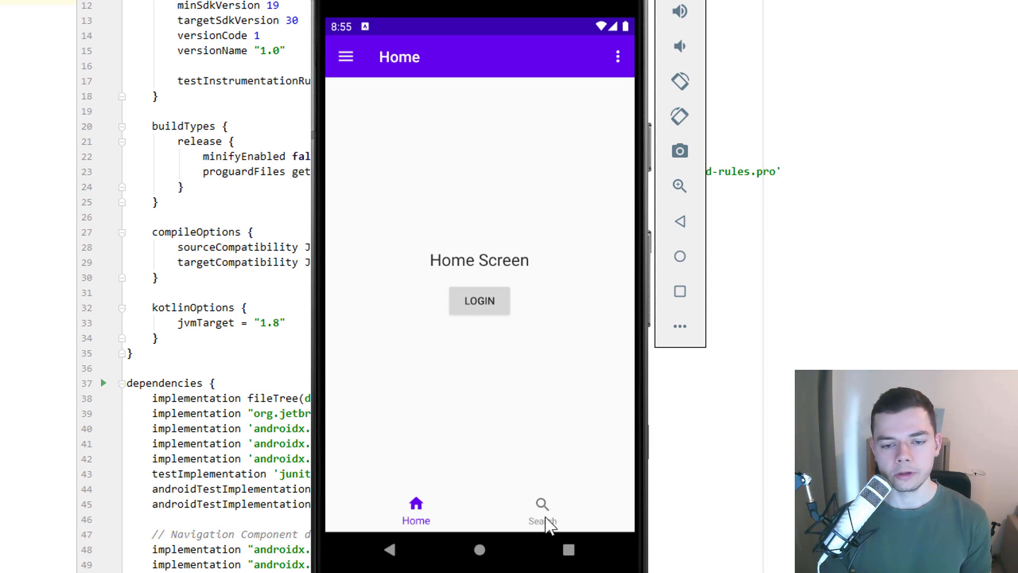
mouse_move(344, 90)
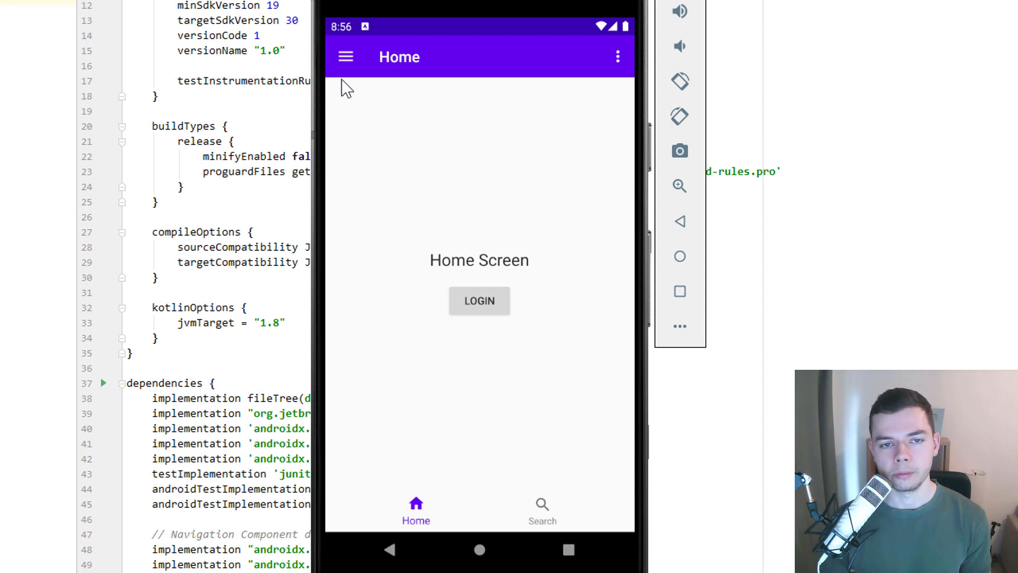
mouse_move(594, 198)
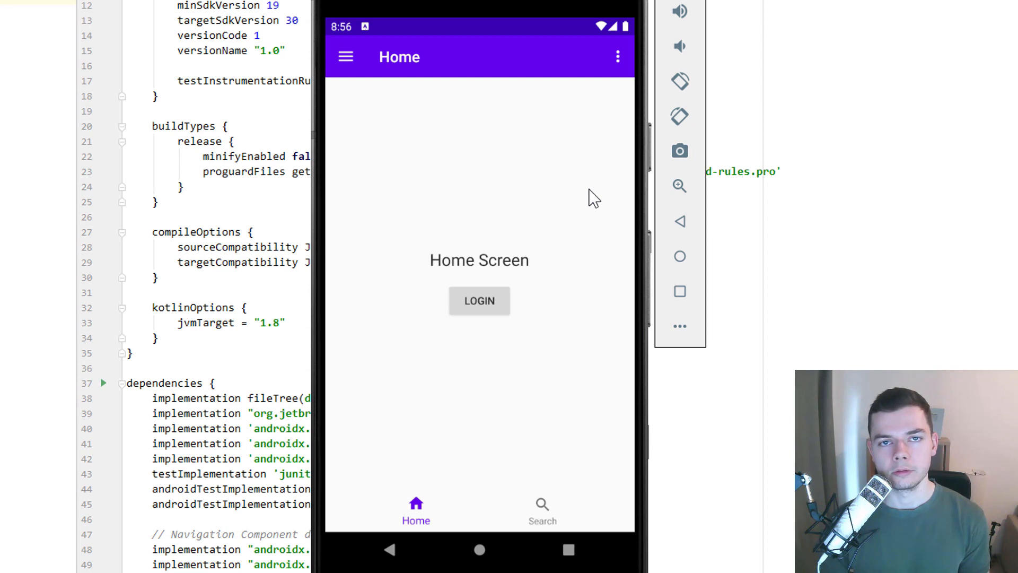
mouse_move(726, 72)
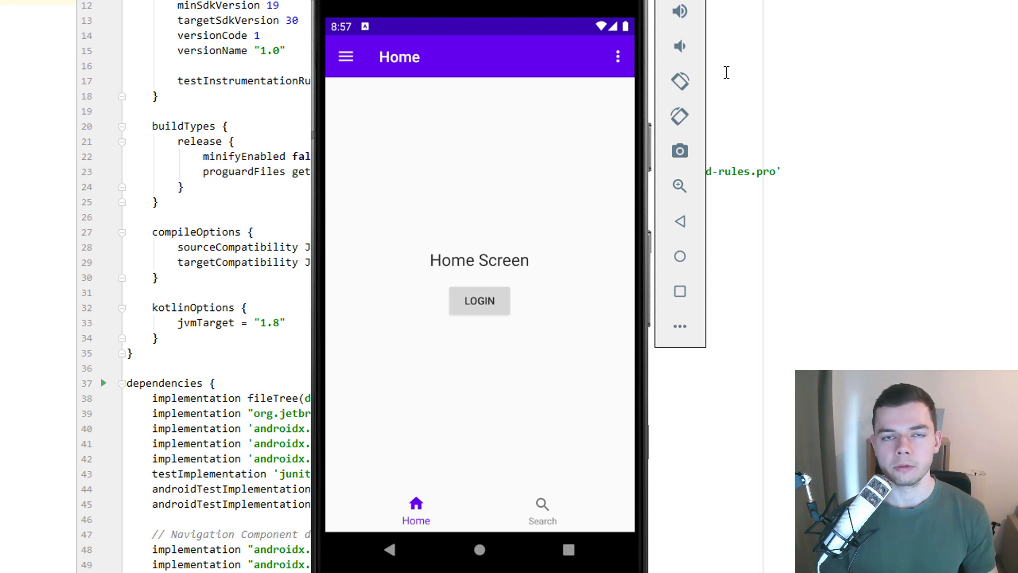
mouse_move(677, 96)
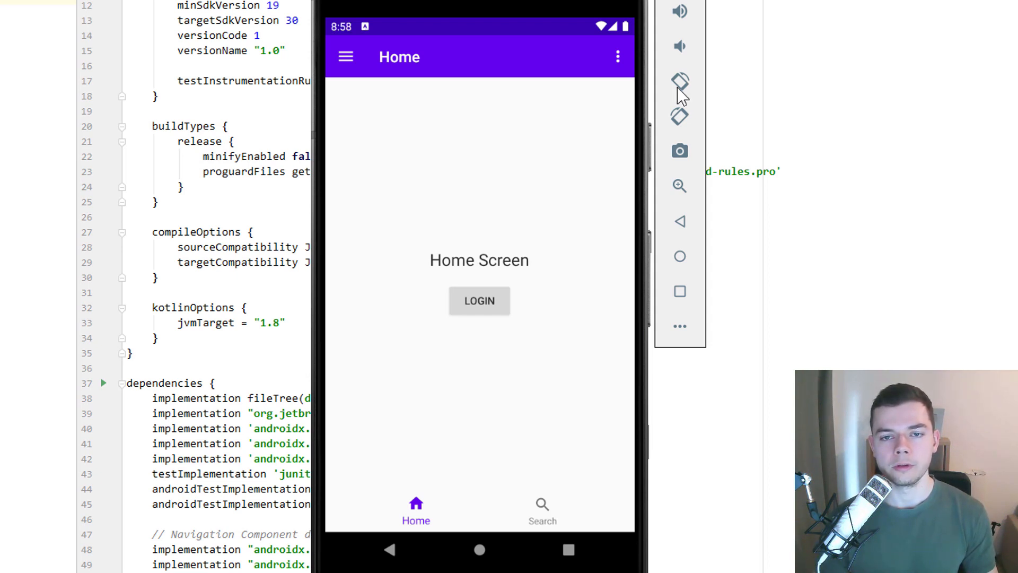
mouse_move(377, 197)
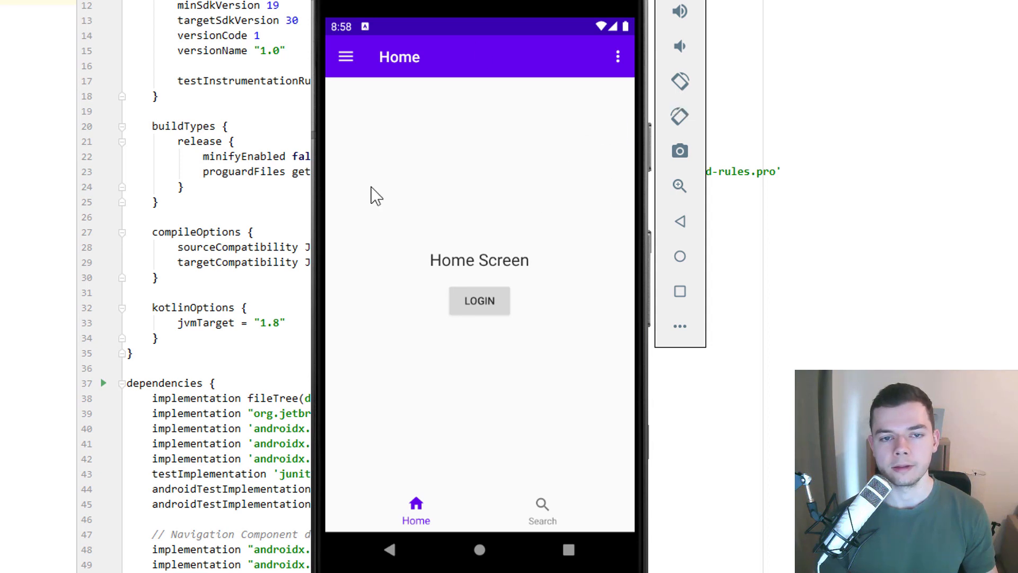
mouse_move(772, 183)
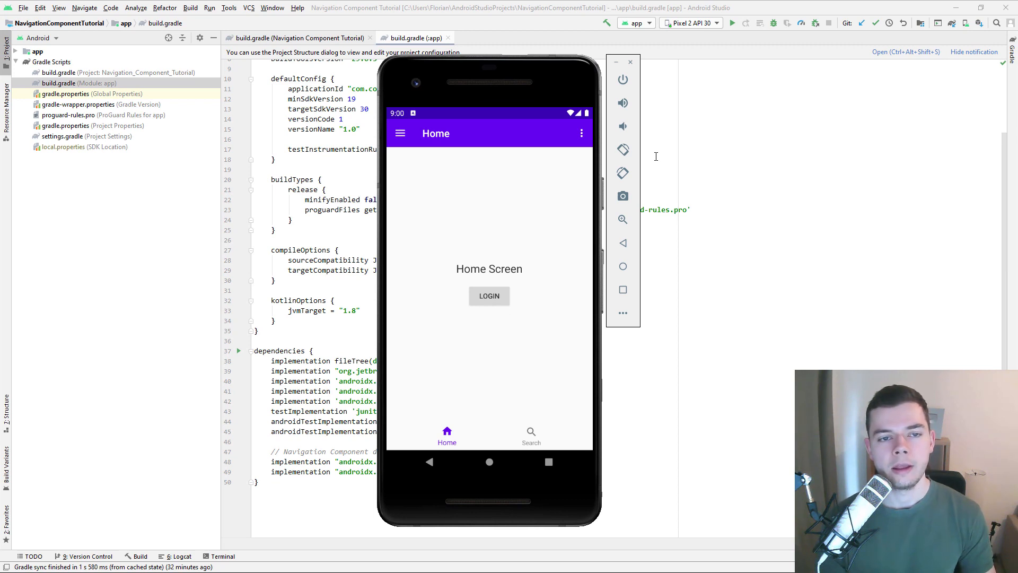
mouse_move(220, 289)
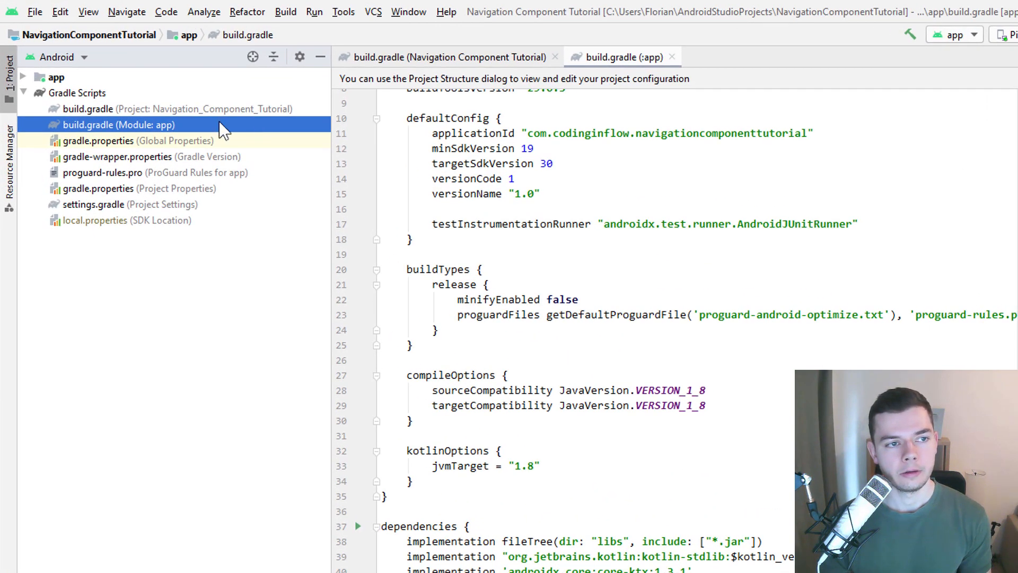
mouse_move(136, 133)
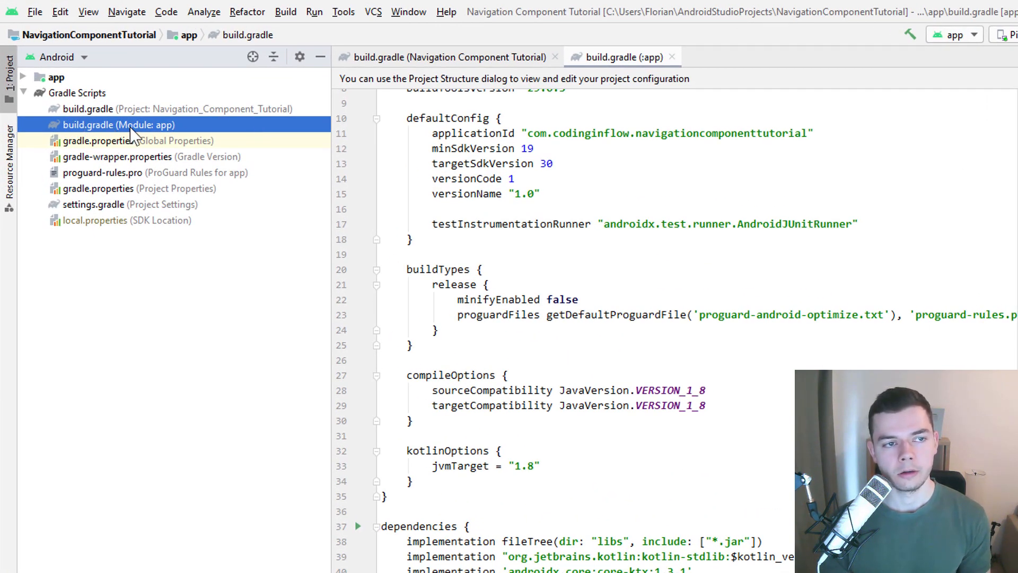
mouse_move(546, 462)
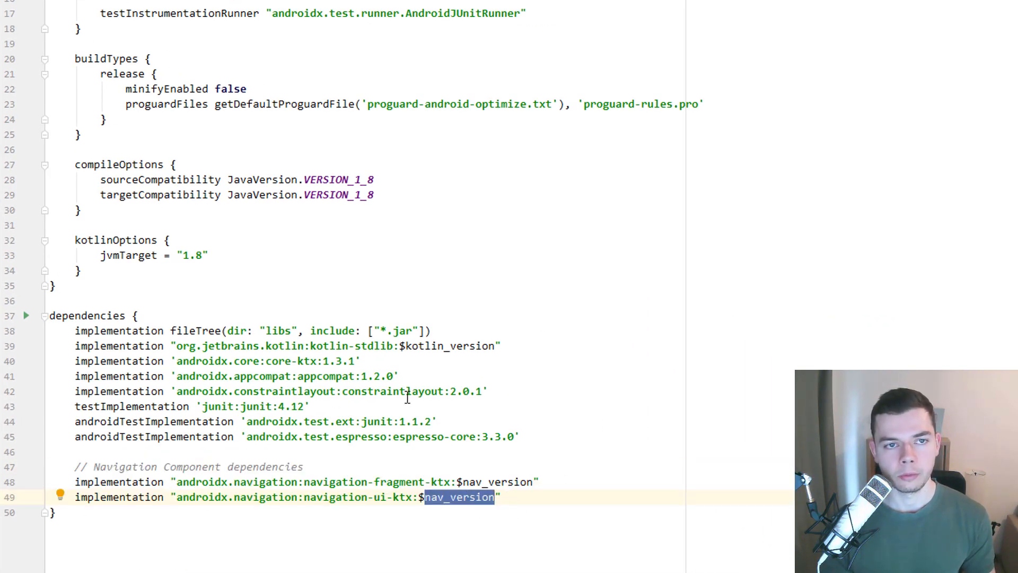
mouse_move(537, 497)
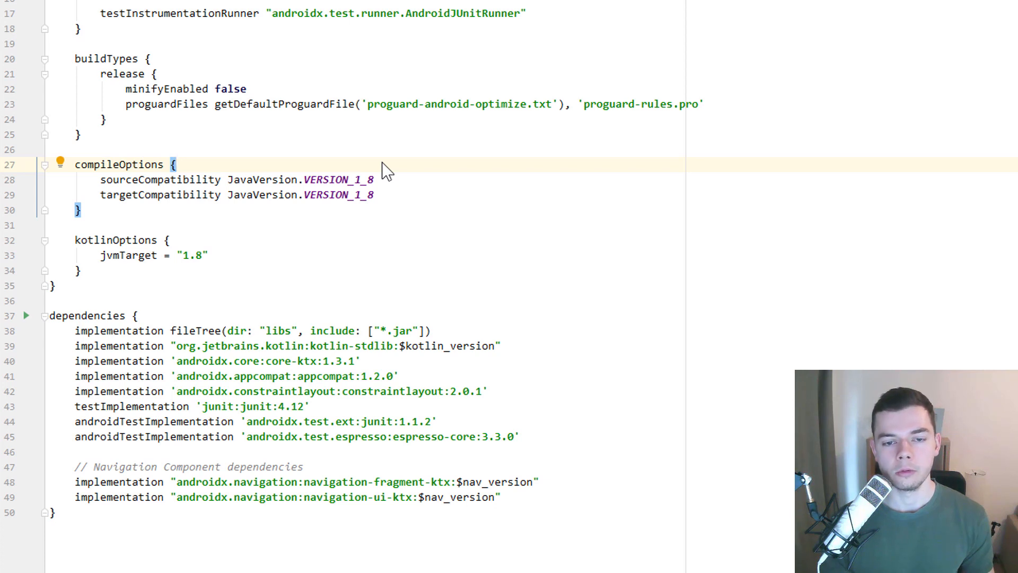
mouse_move(261, 237)
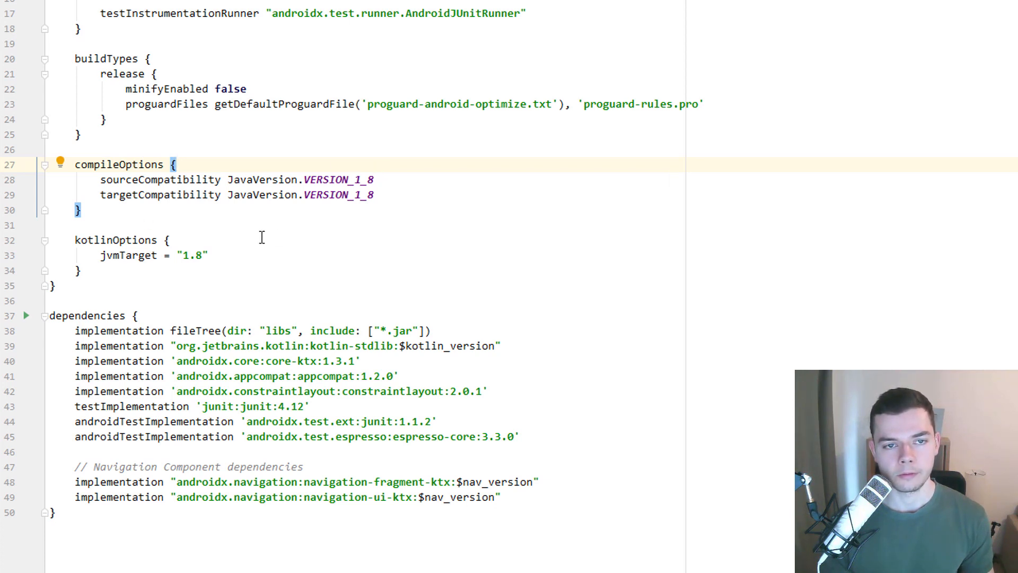
scroll("up", 3)
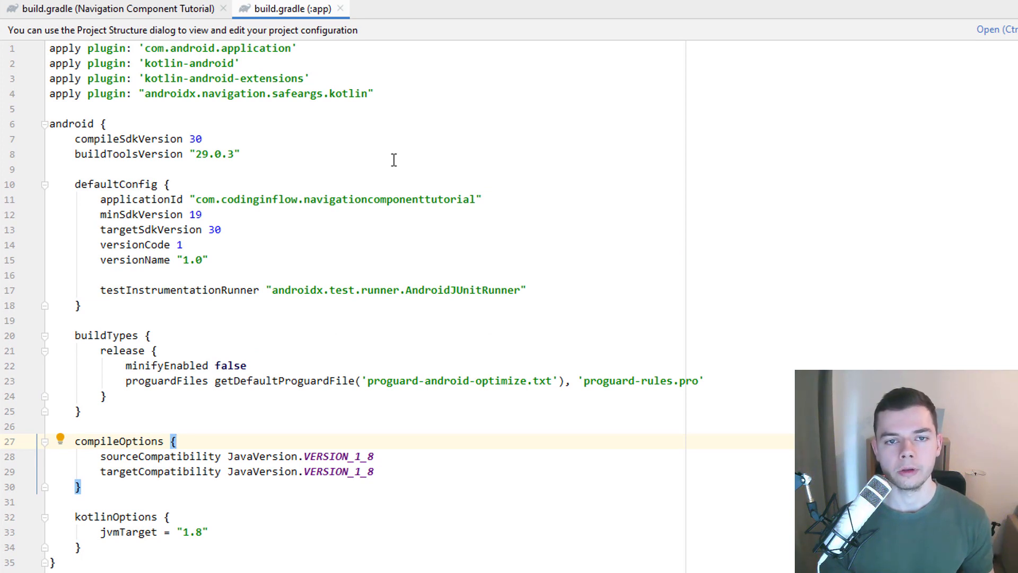
mouse_move(399, 94)
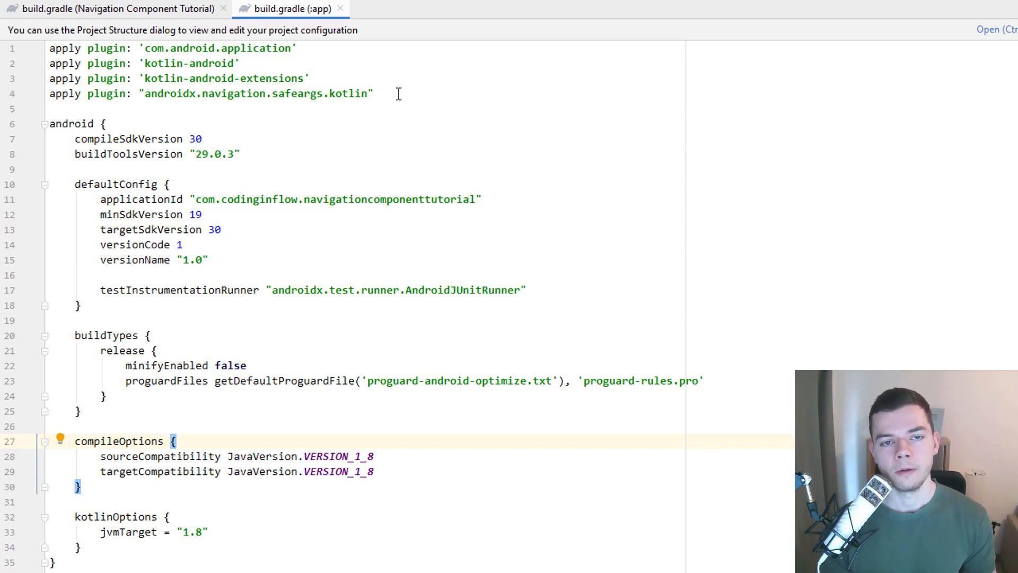
mouse_move(408, 112)
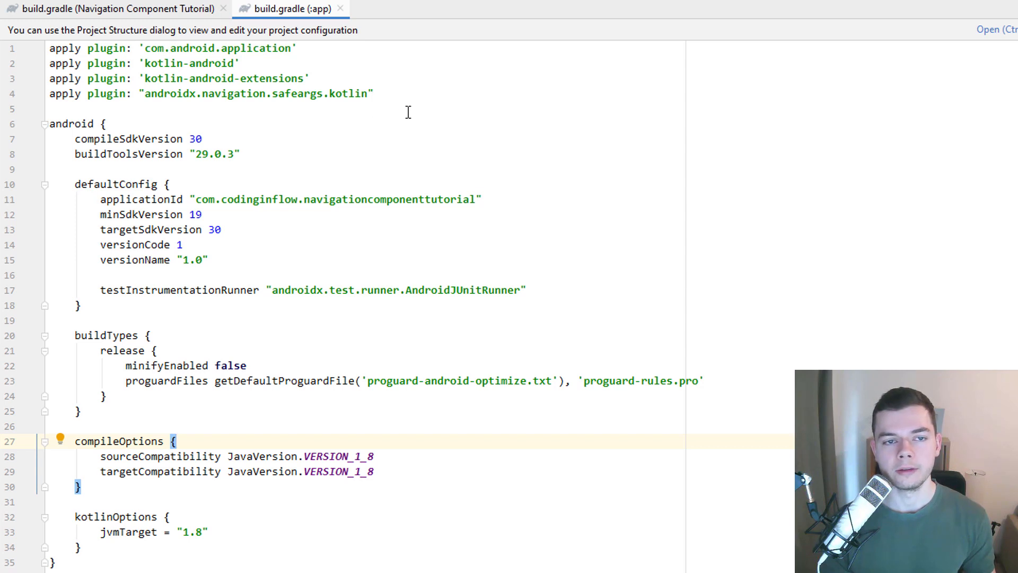
mouse_move(411, 97)
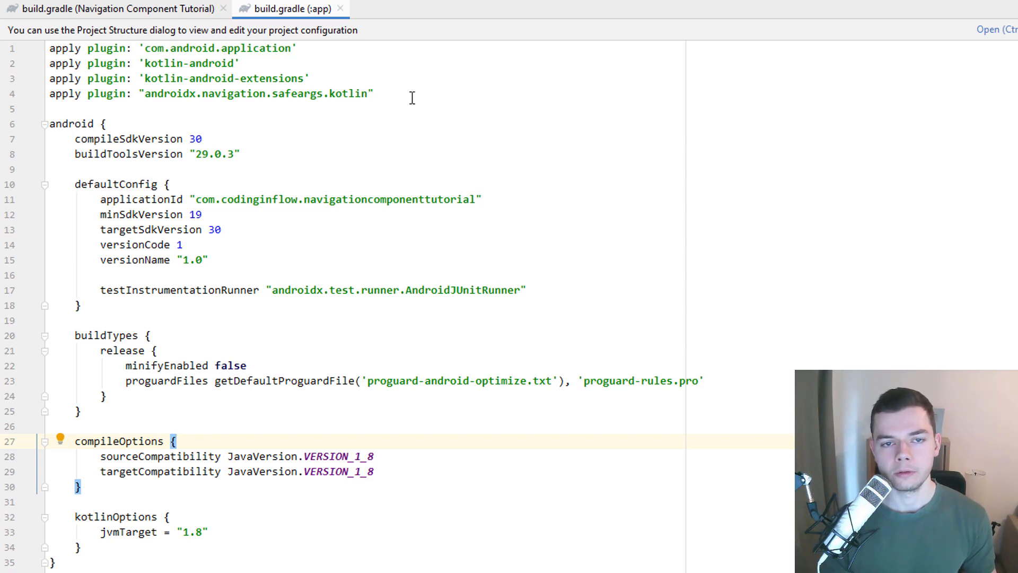
mouse_move(313, 108)
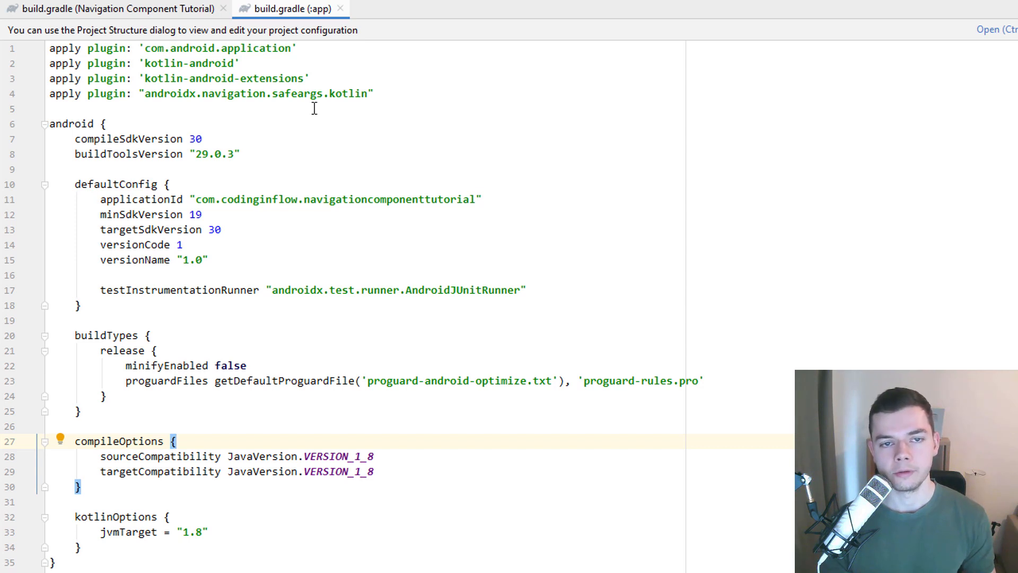
mouse_move(388, 102)
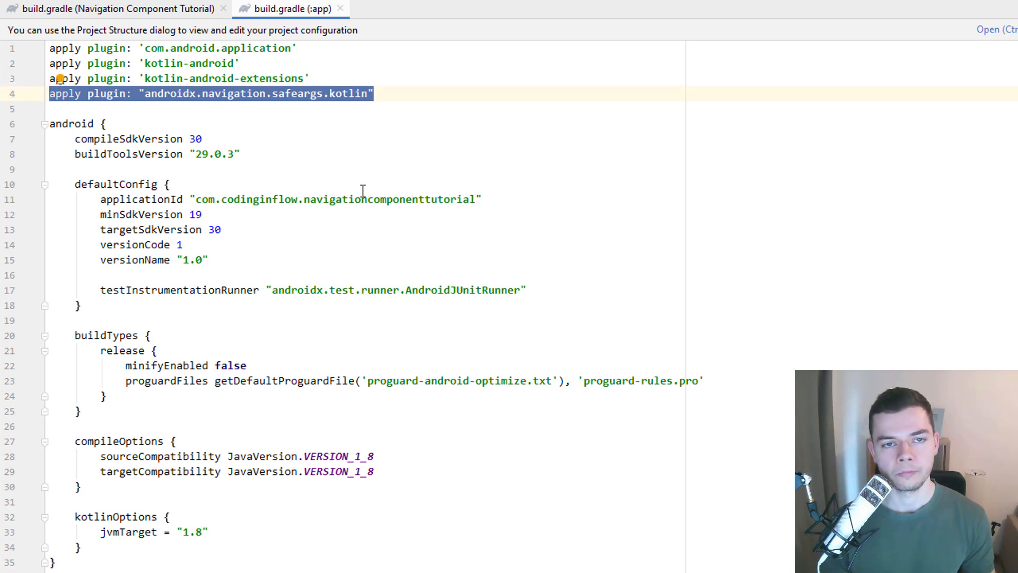
mouse_move(318, 100)
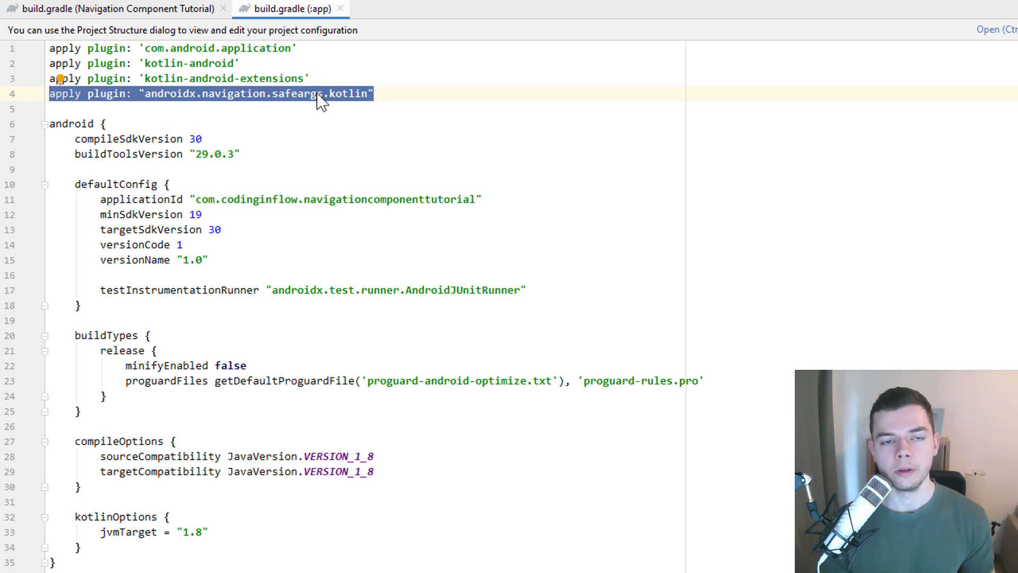
mouse_move(185, 22)
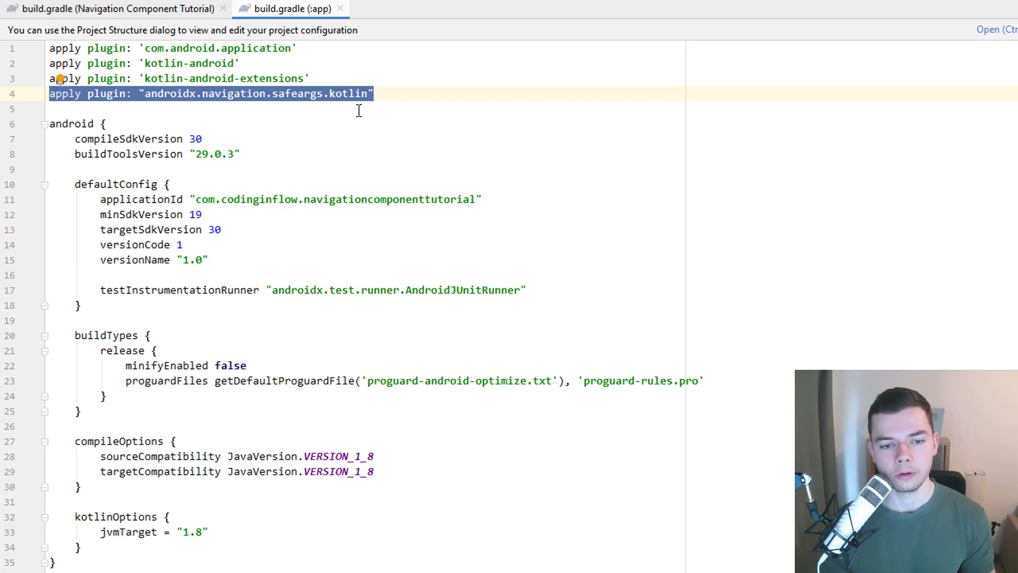
Open the project-level build.gradle file.
left_click(117, 8)
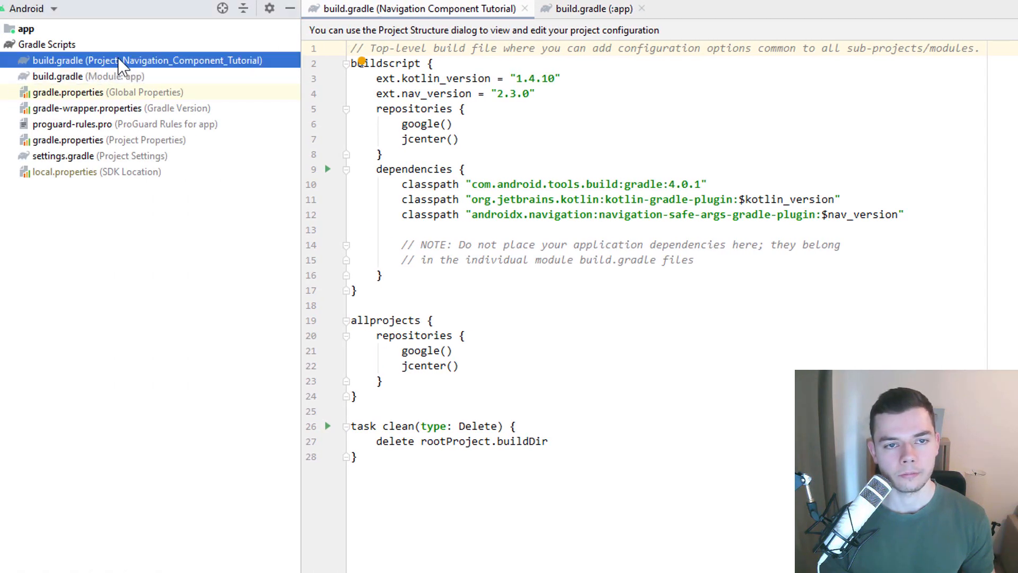
Inspect the nav_version 2.3.0 variable and the navigation-safe-args-gradle-plugin classpath line.
left_click(376, 94)
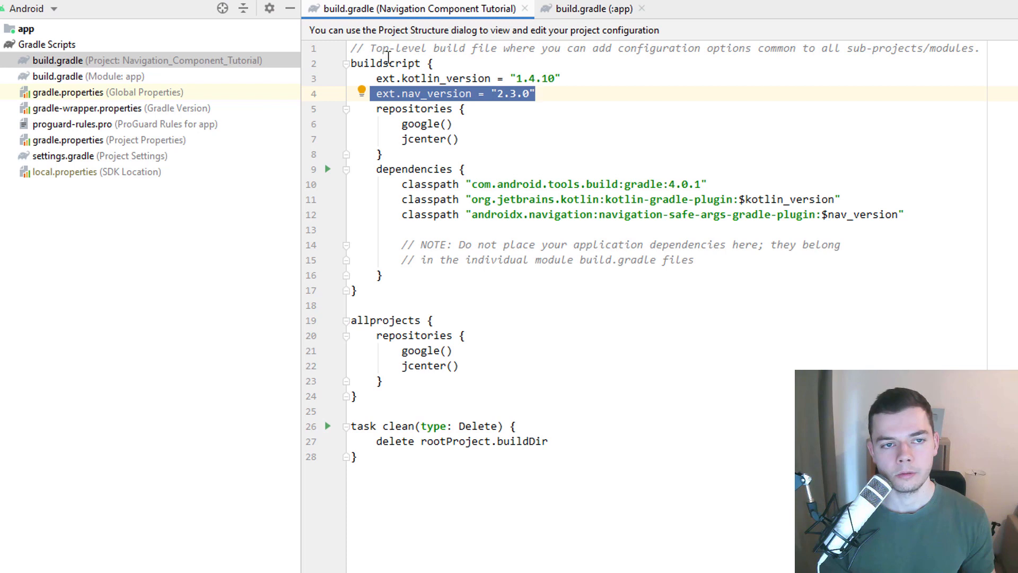
mouse_move(515, 156)
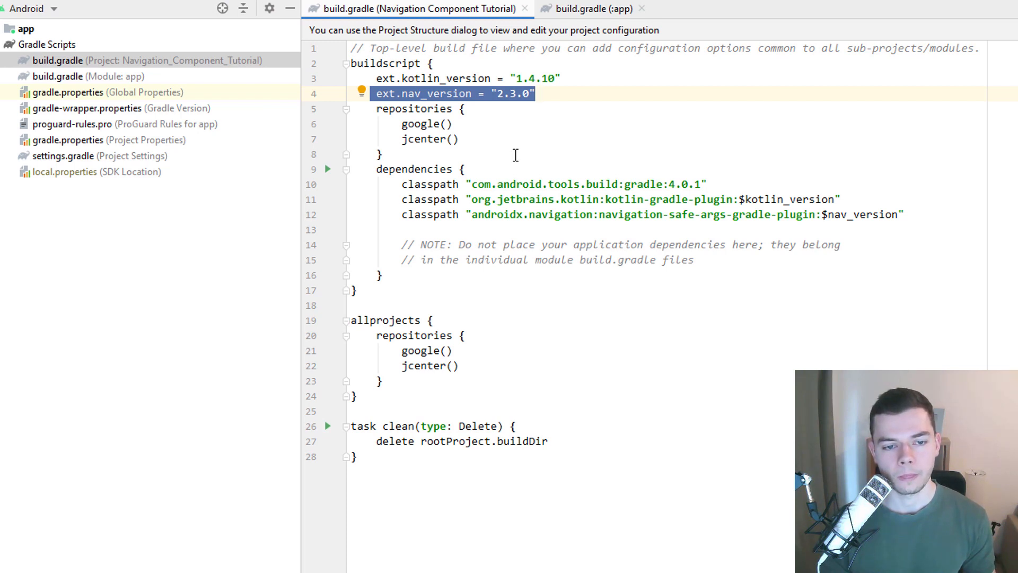
left_click(396, 214)
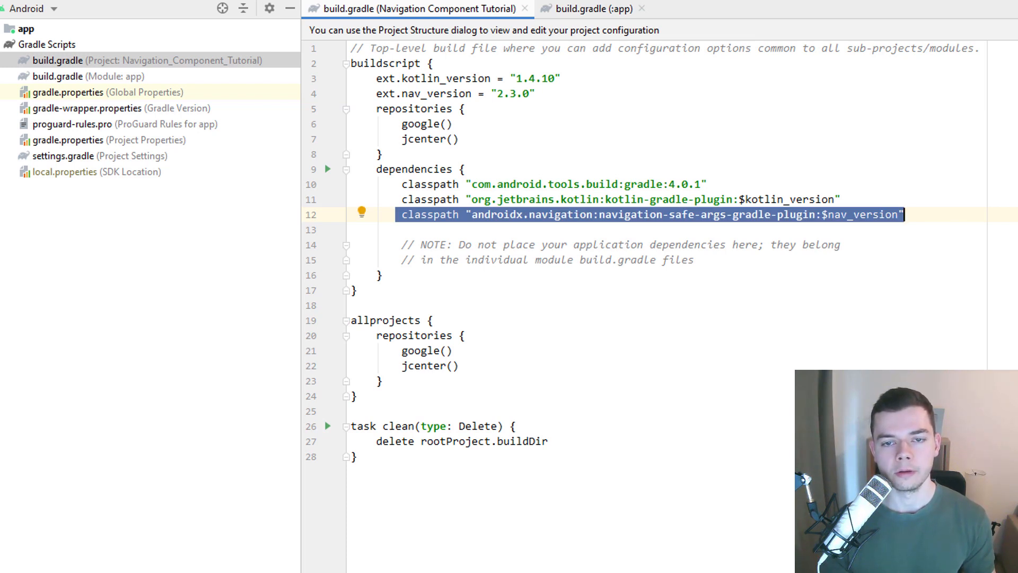
mouse_move(931, 223)
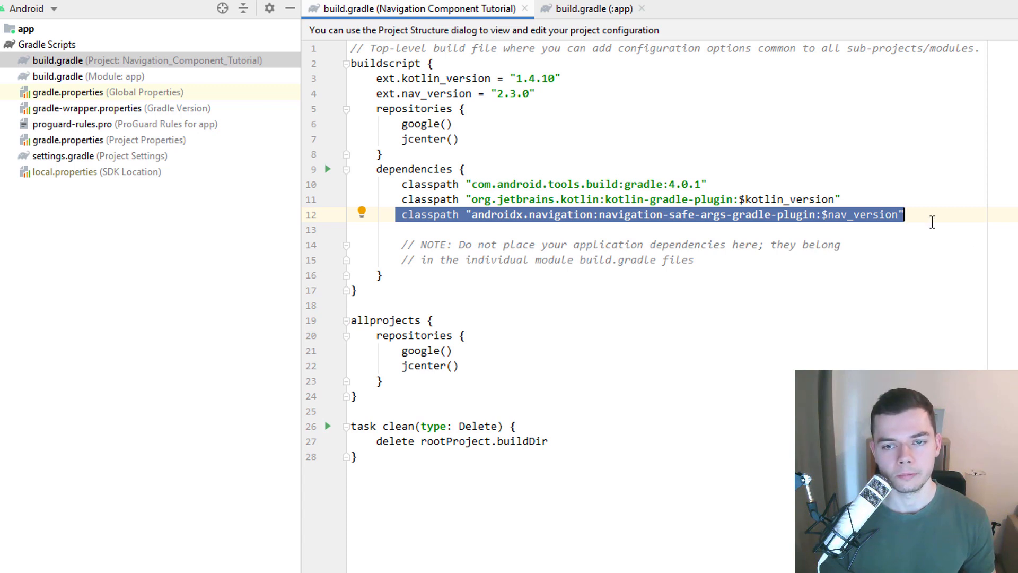
left_click(906, 214)
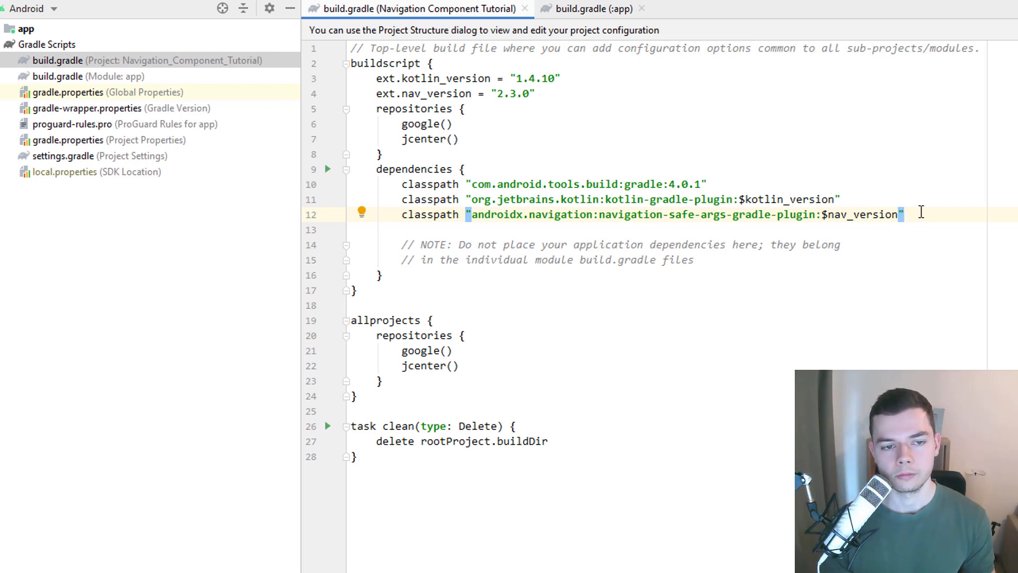
mouse_move(954, 251)
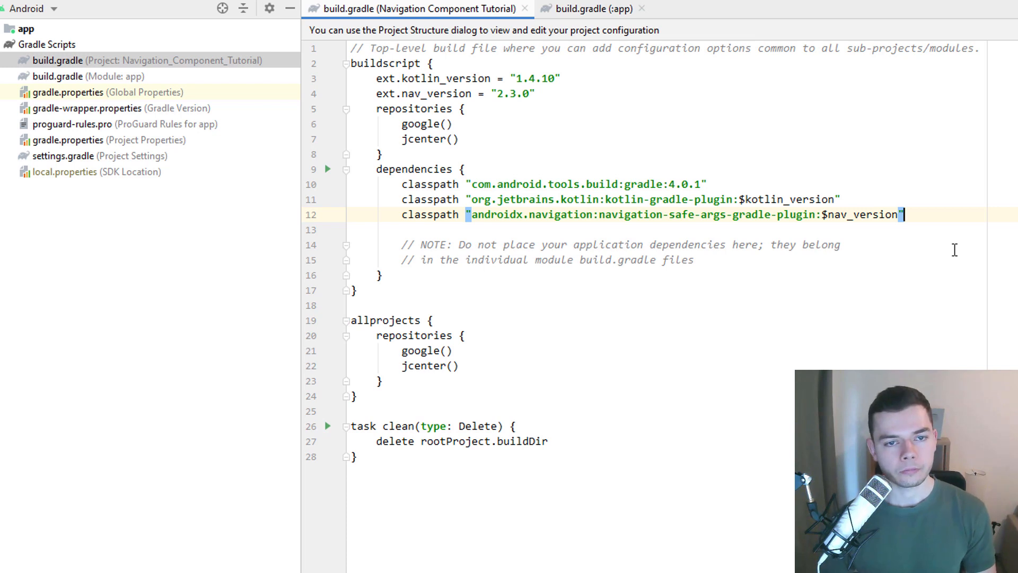
mouse_move(929, 248)
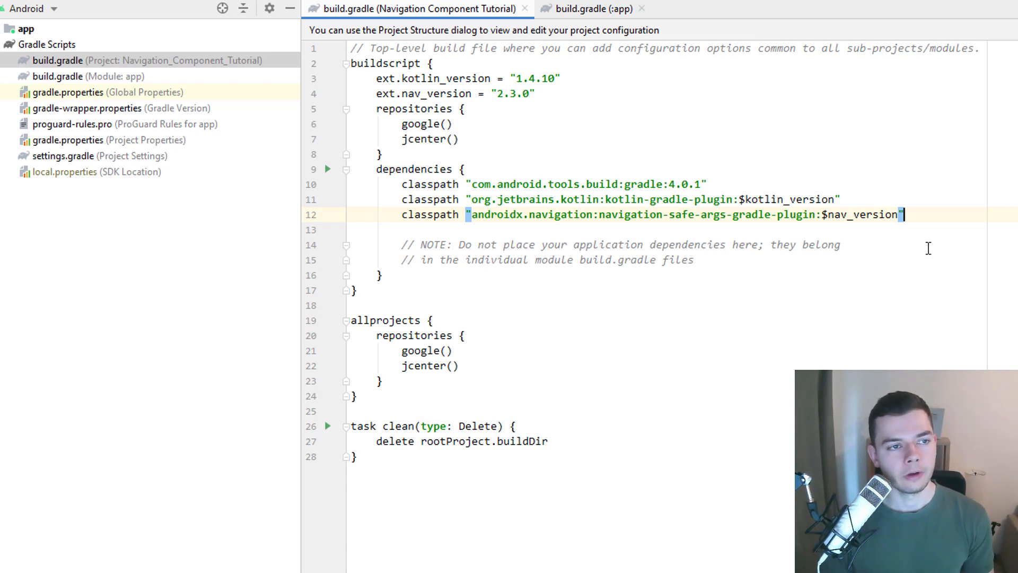
Expand app > res > anim to show the slide animation files, then start a new resource directory.
left_click(26, 28)
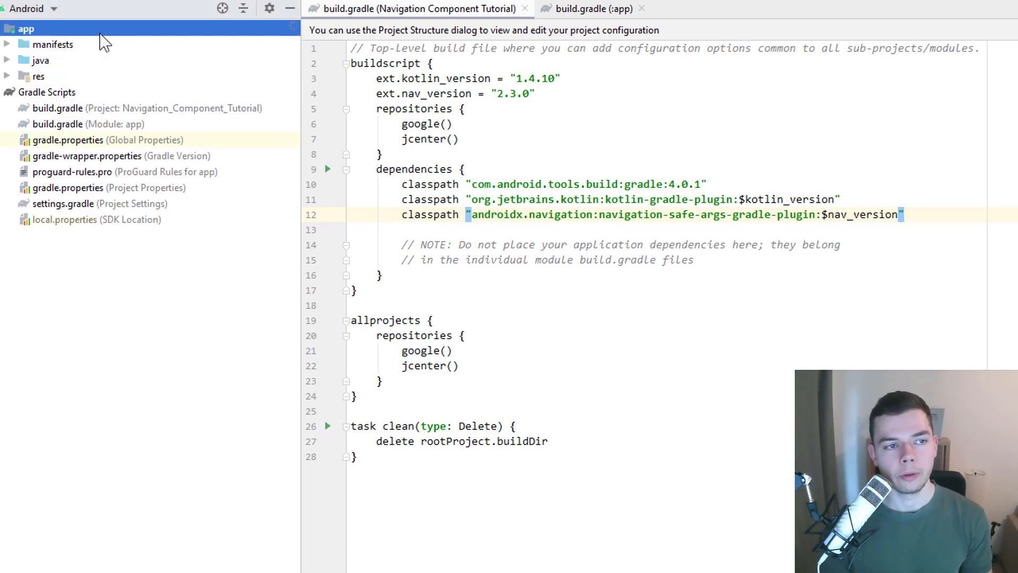
left_click(7, 75)
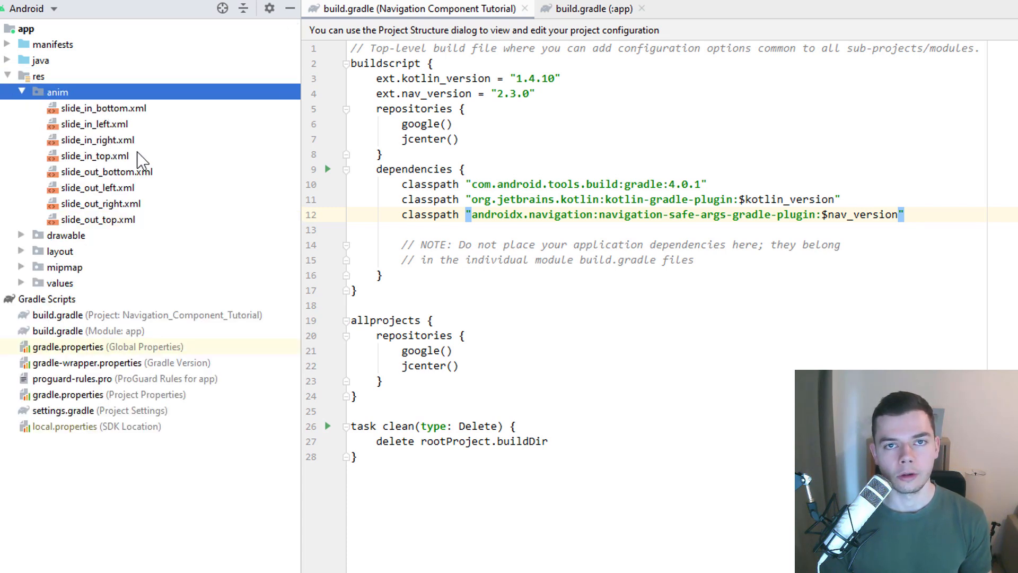
mouse_move(110, 156)
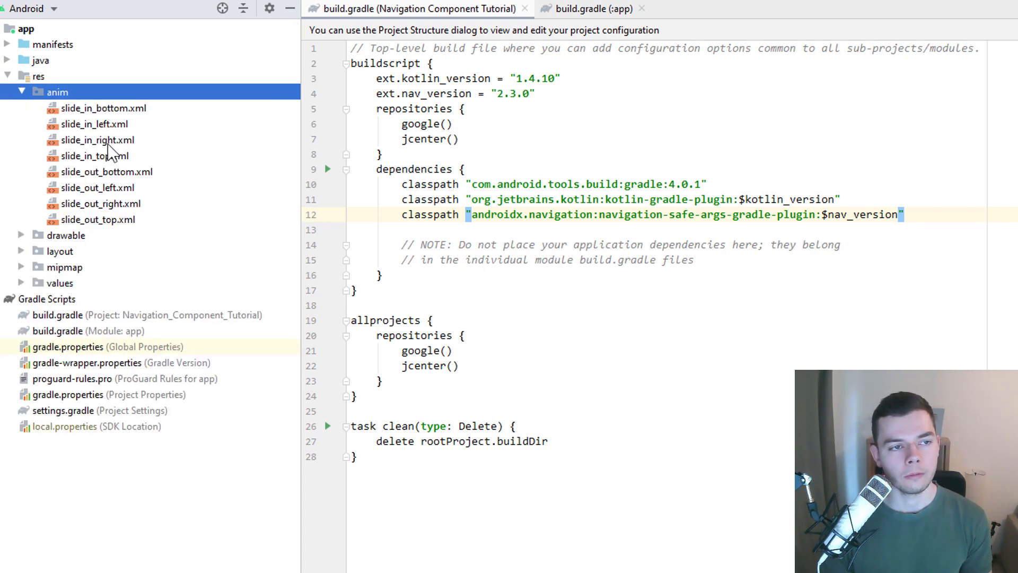
mouse_move(42, 87)
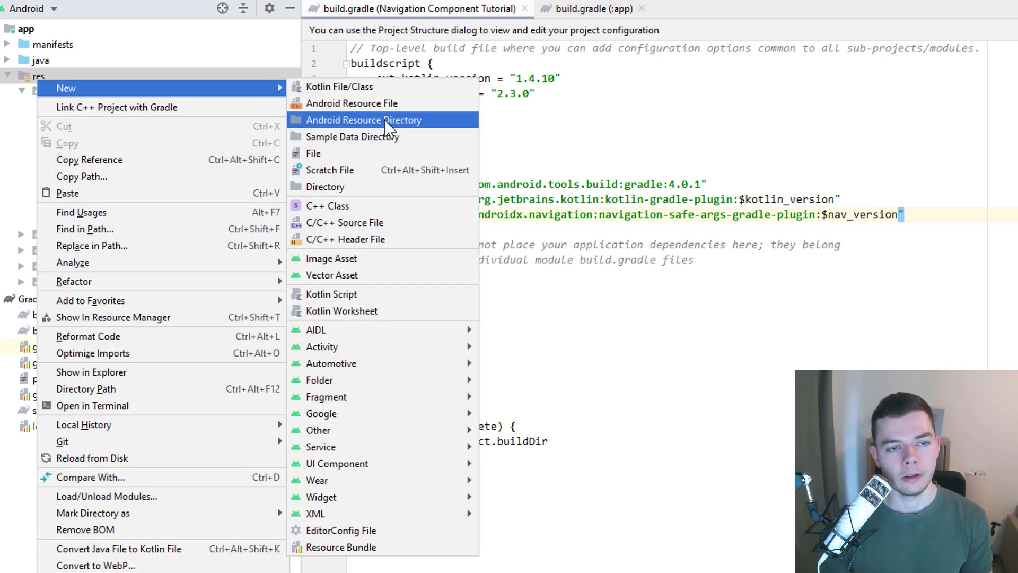
left_click(363, 120)
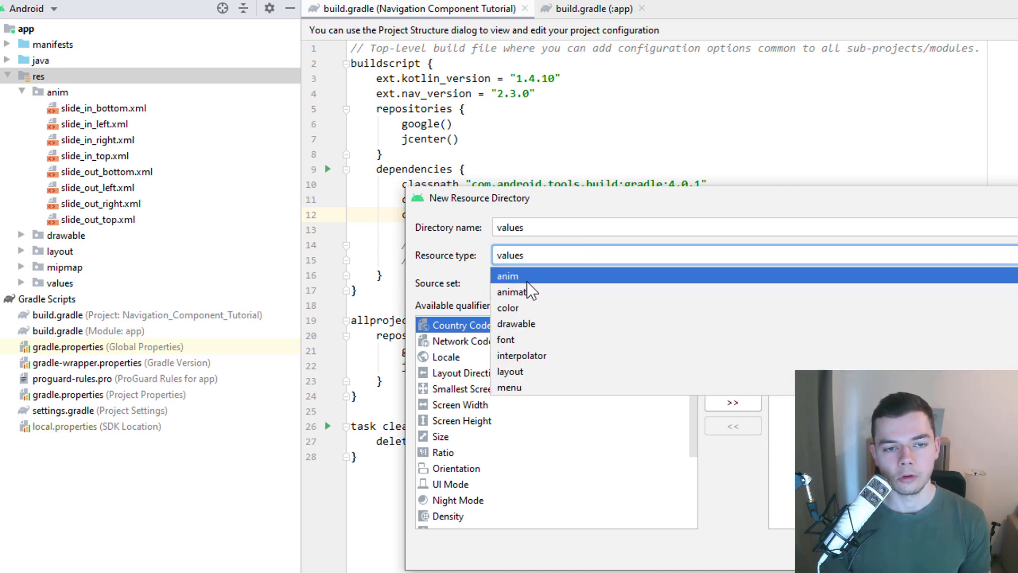
mouse_move(567, 290)
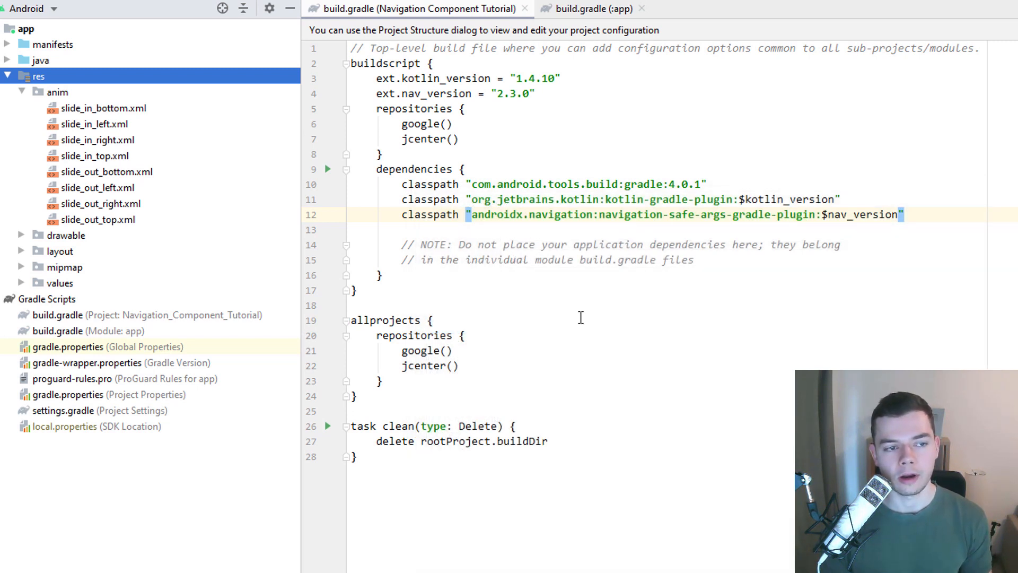
Expand res > drawable to reveal ic_home.xml and ic_search.xml.
left_click(66, 235)
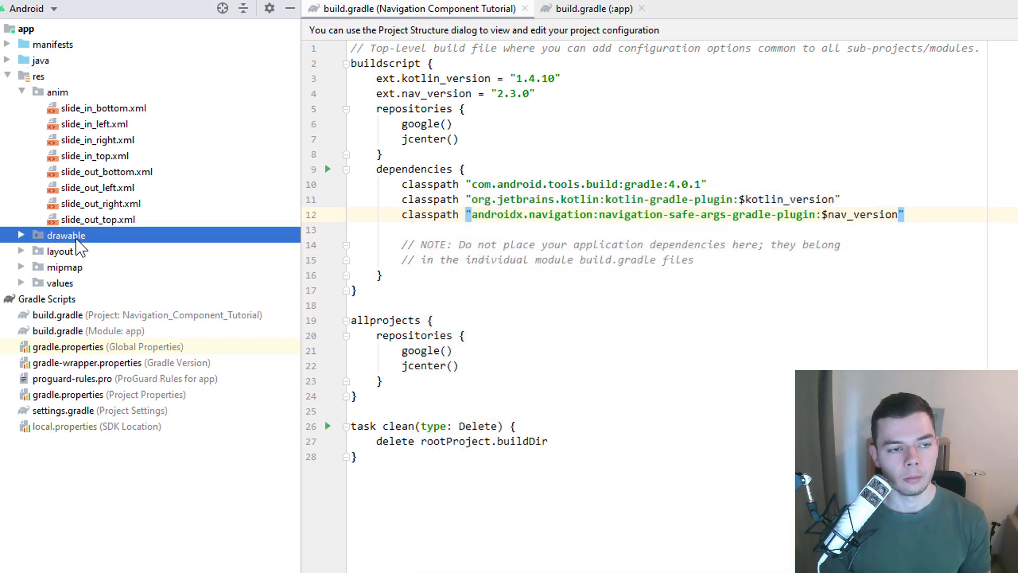
left_click(20, 235)
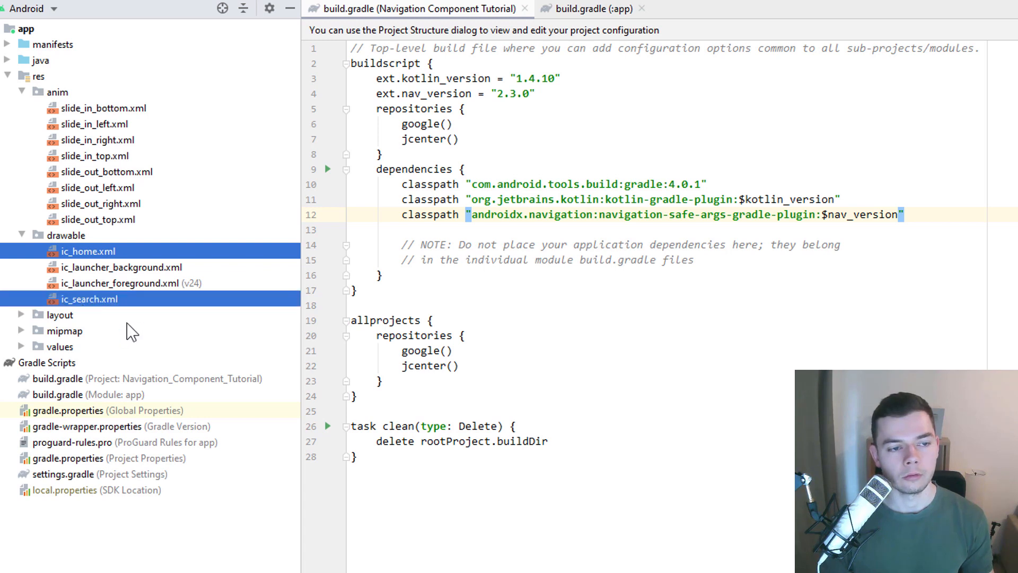
mouse_move(373, 366)
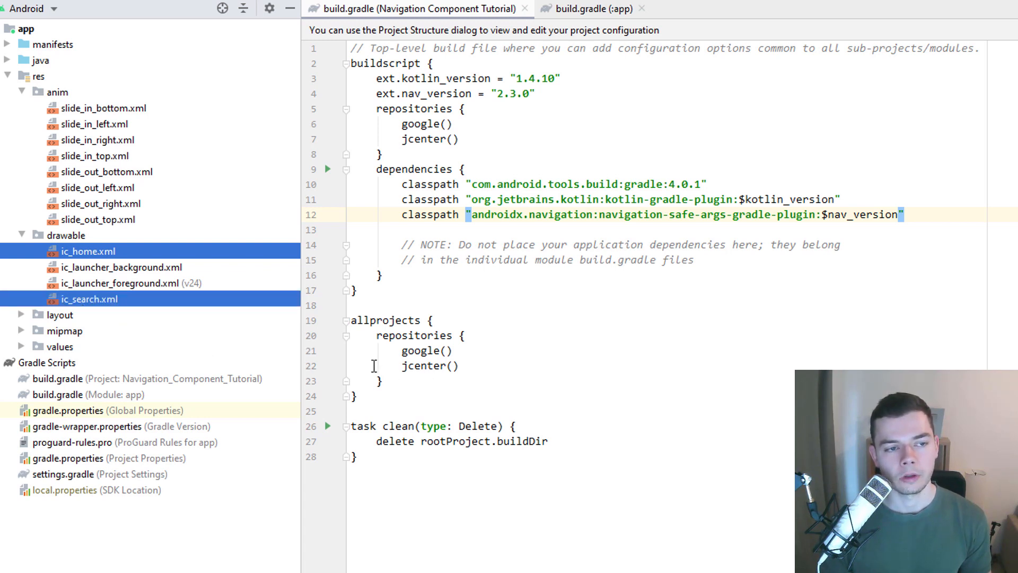
right_click(66, 234)
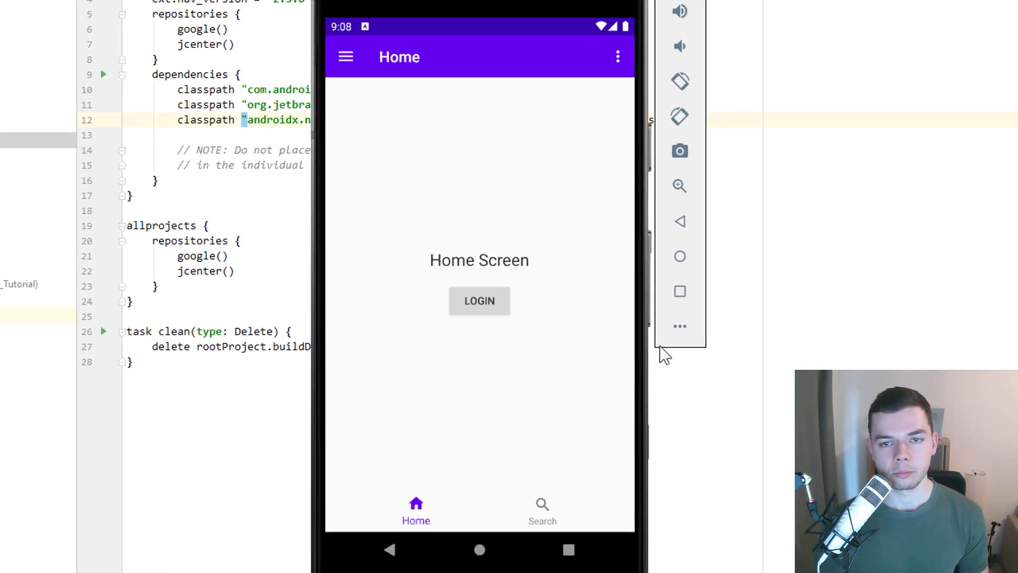
left_click(479, 300)
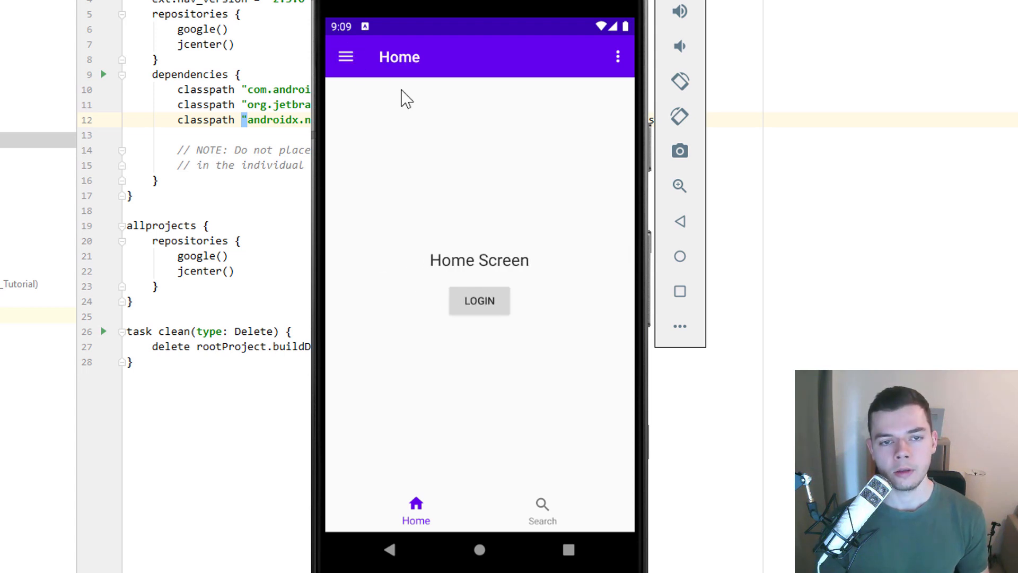
mouse_move(564, 206)
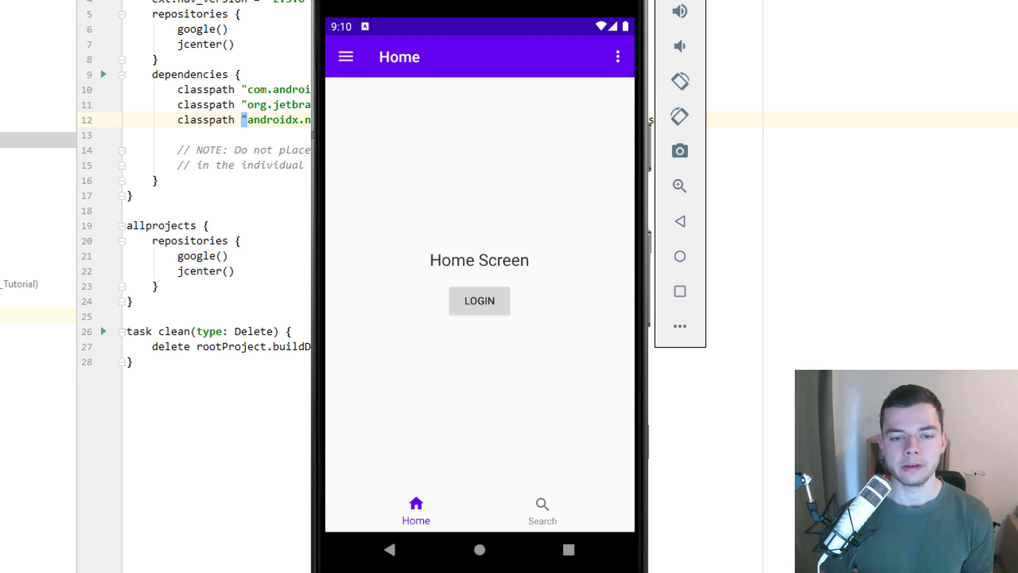
Go from Home to Login and back several times using LOGIN, CONFIRM and the Up arrow.
left_click(478, 300)
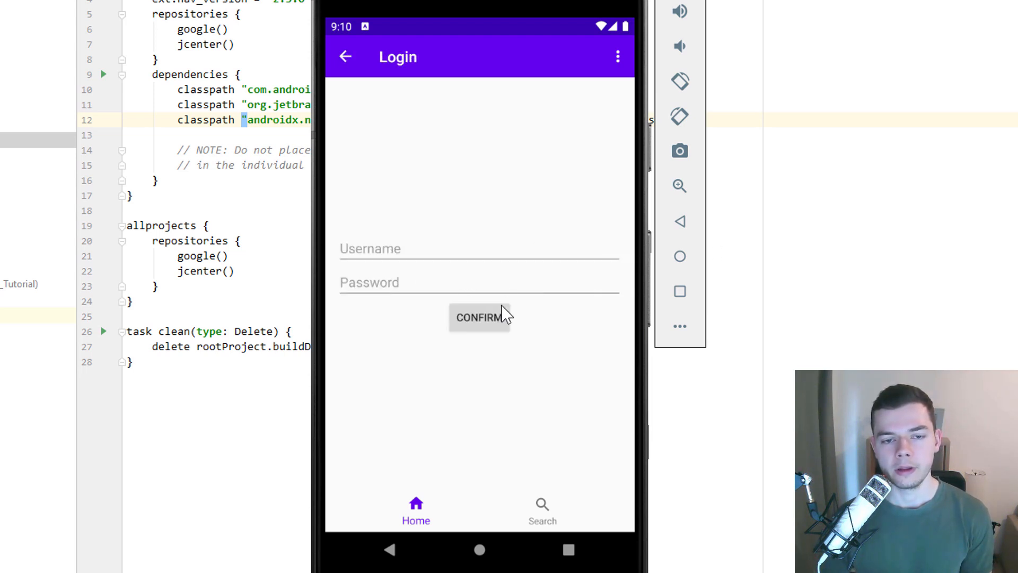
left_click(480, 318)
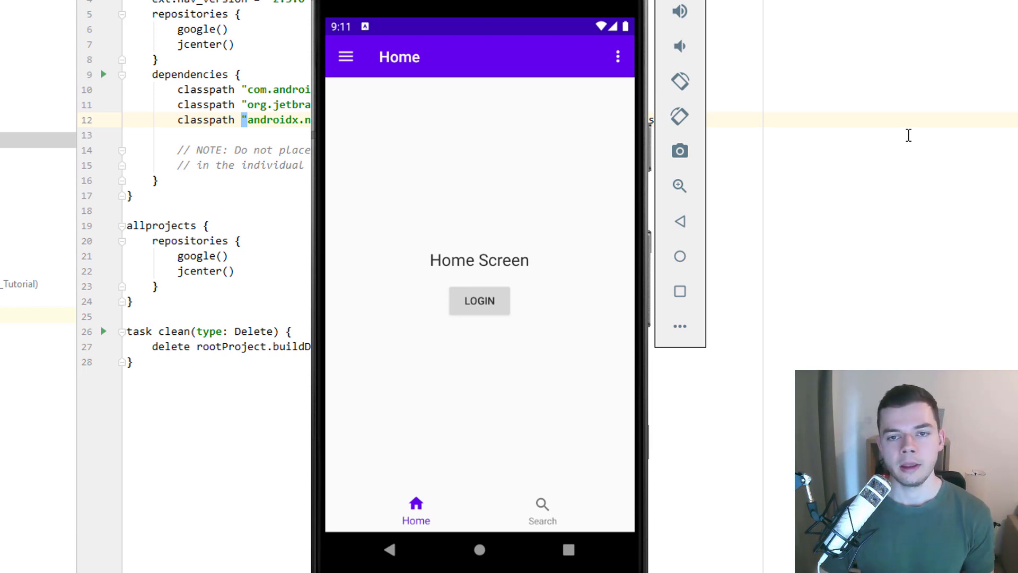
mouse_move(666, 139)
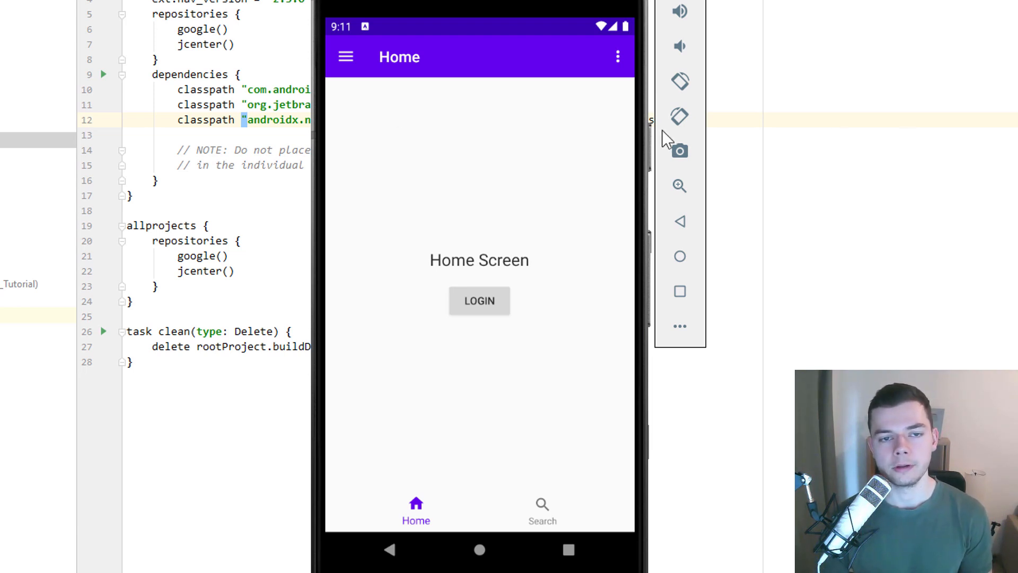
mouse_move(387, 97)
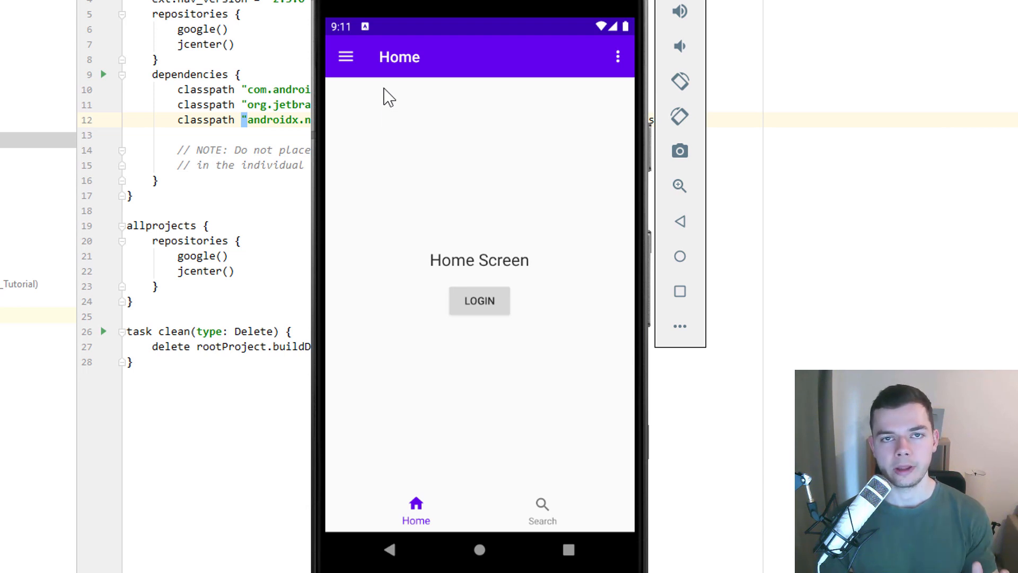
mouse_move(450, 185)
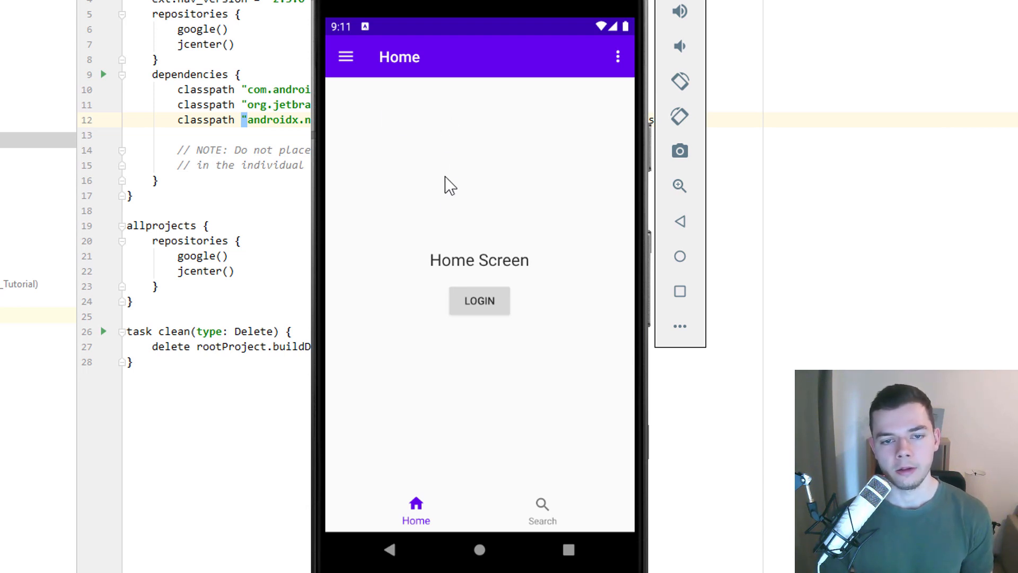
left_click(478, 300)
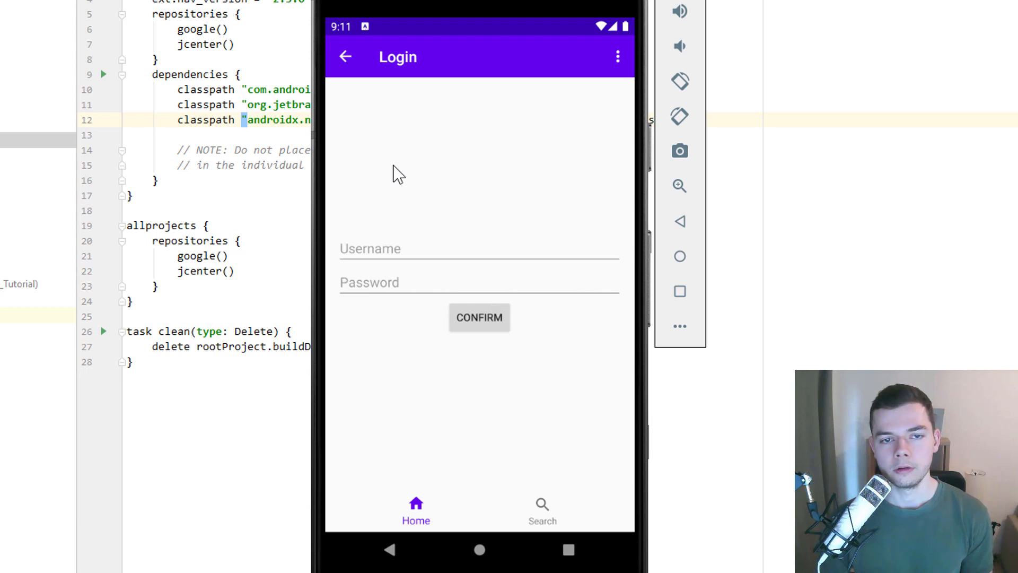
left_click(345, 57)
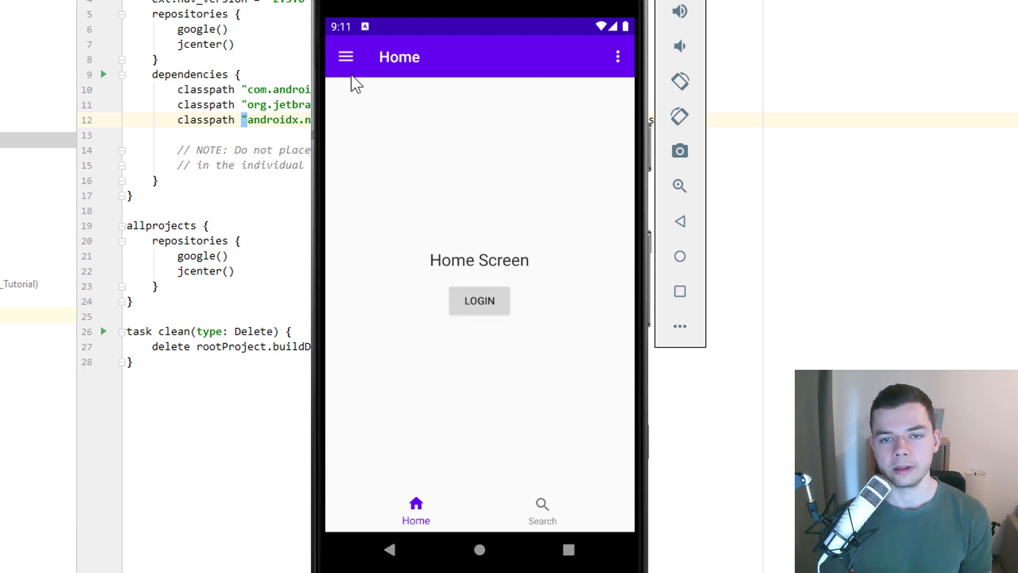
left_click(478, 301)
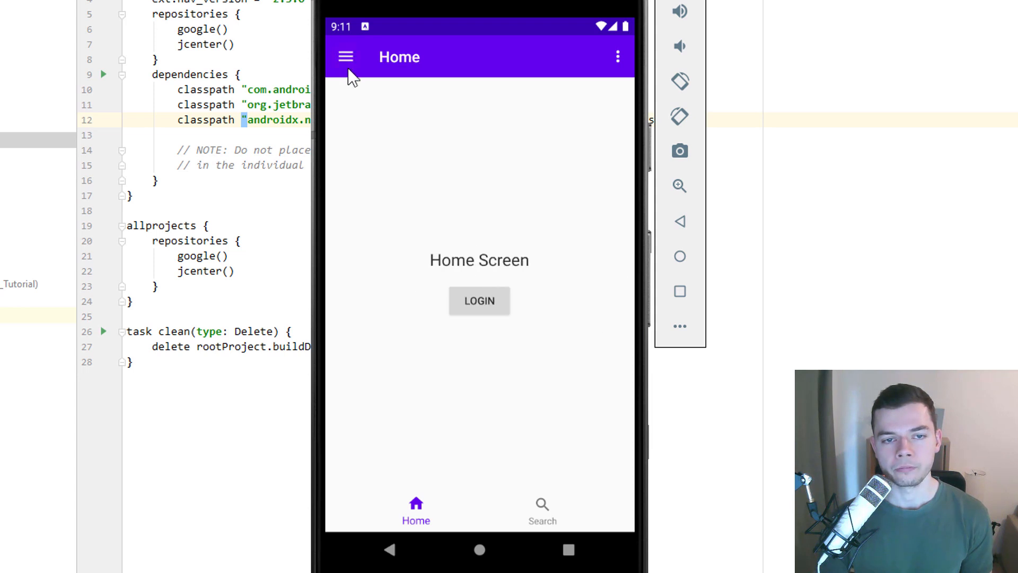
left_click(479, 301)
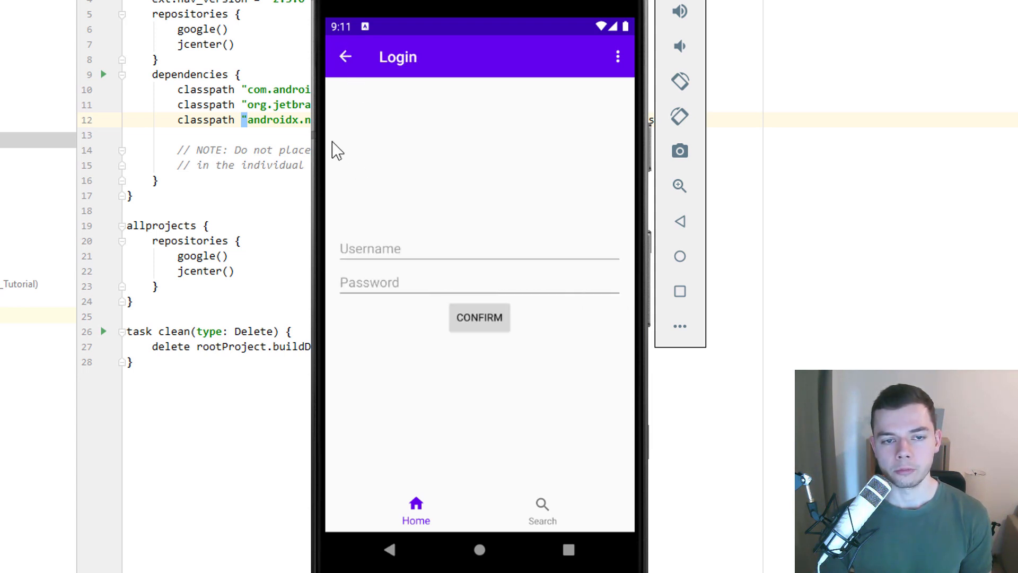
left_click(345, 56)
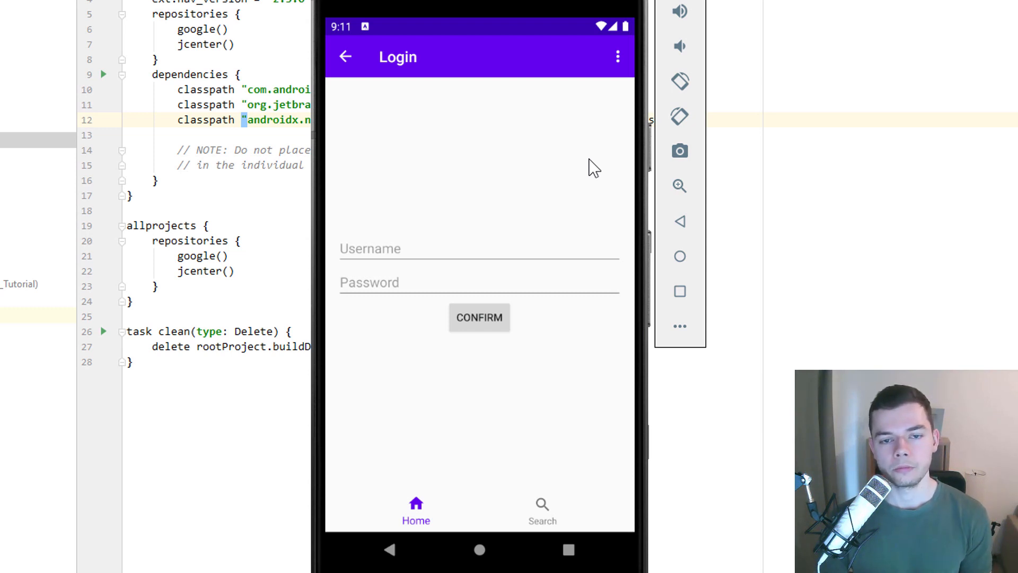
mouse_move(653, 435)
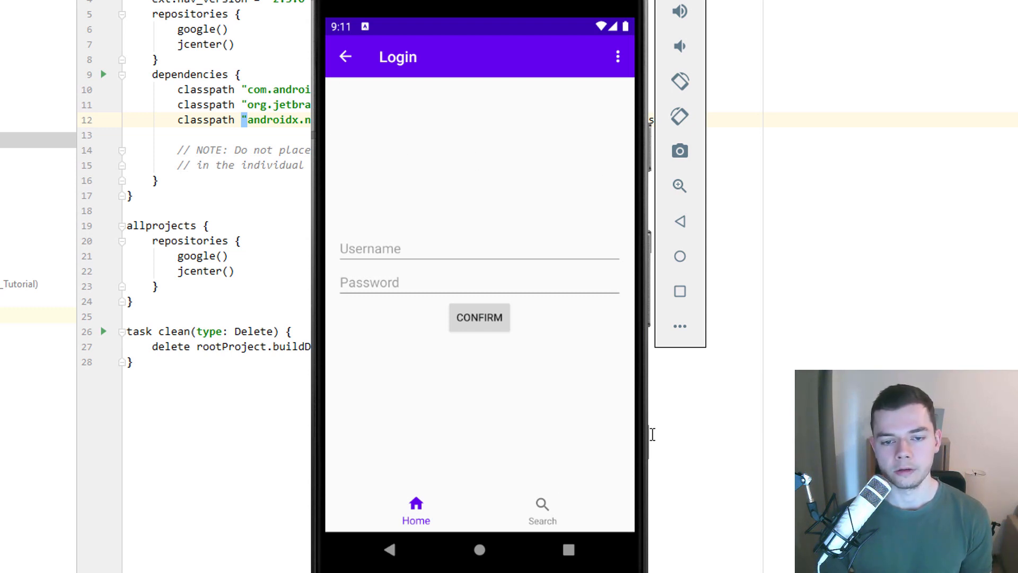